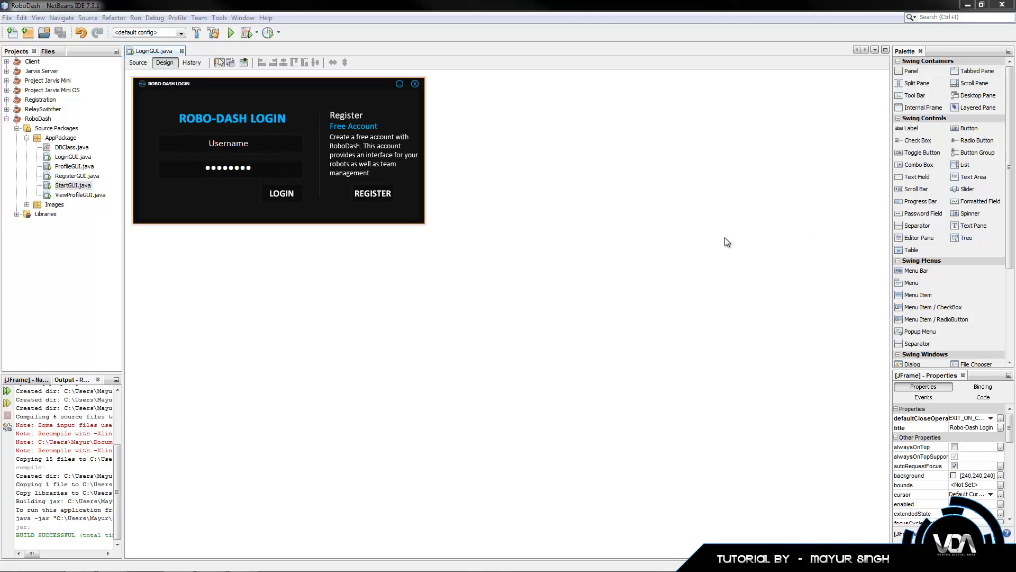
pyautogui.moveTo(572, 309)
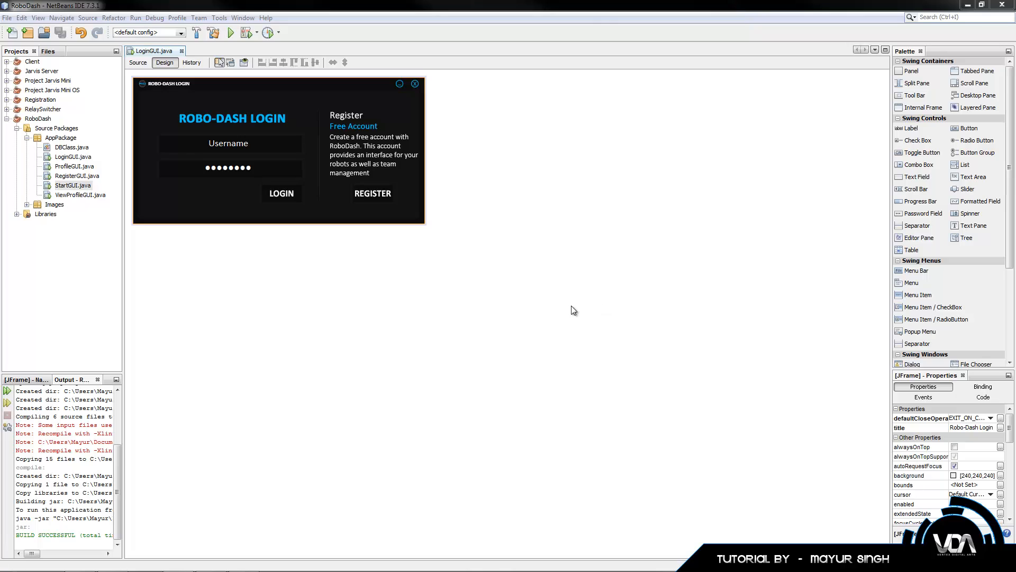
pyautogui.moveTo(560, 326)
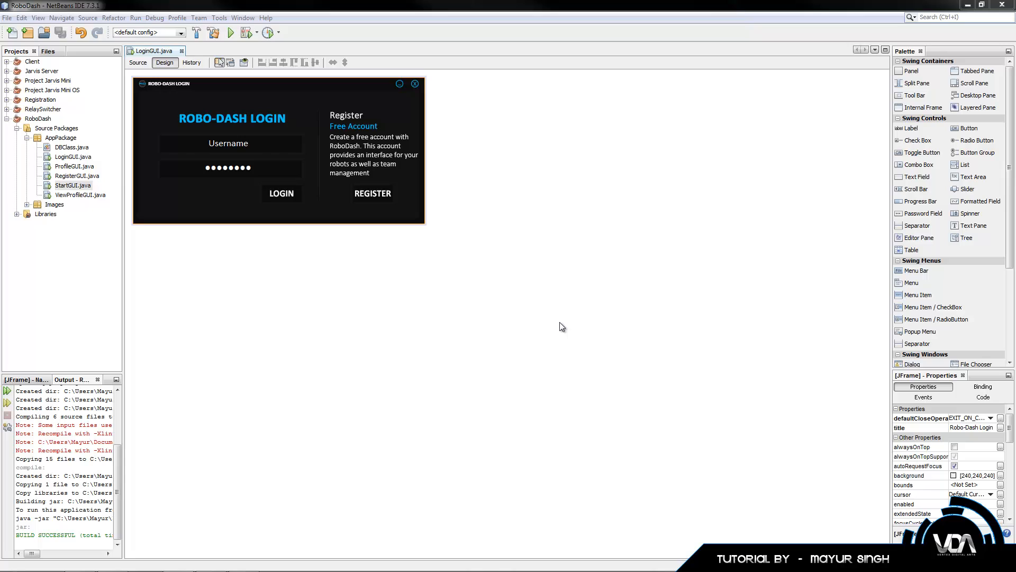
pyautogui.moveTo(350, 221)
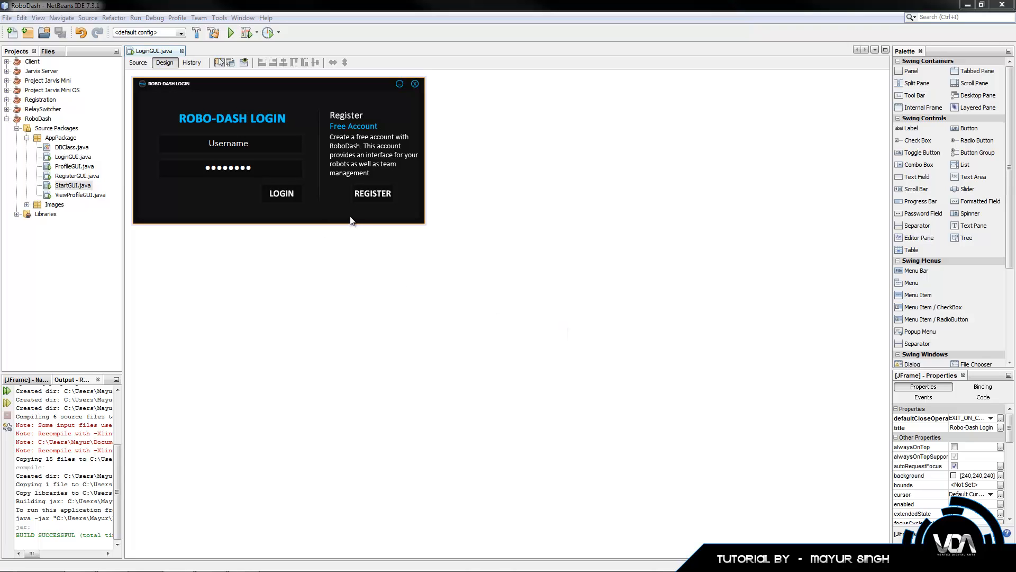
# - Test-run the login form, then add a new label at 0,0, 550 wide and 20 high
pyautogui.click(230, 32)
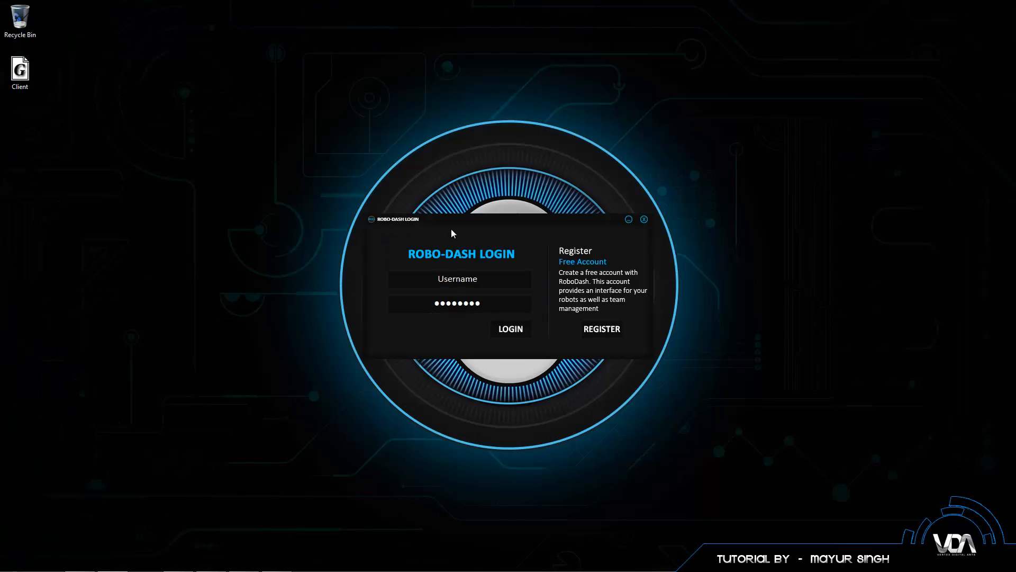
pyautogui.moveTo(508, 229)
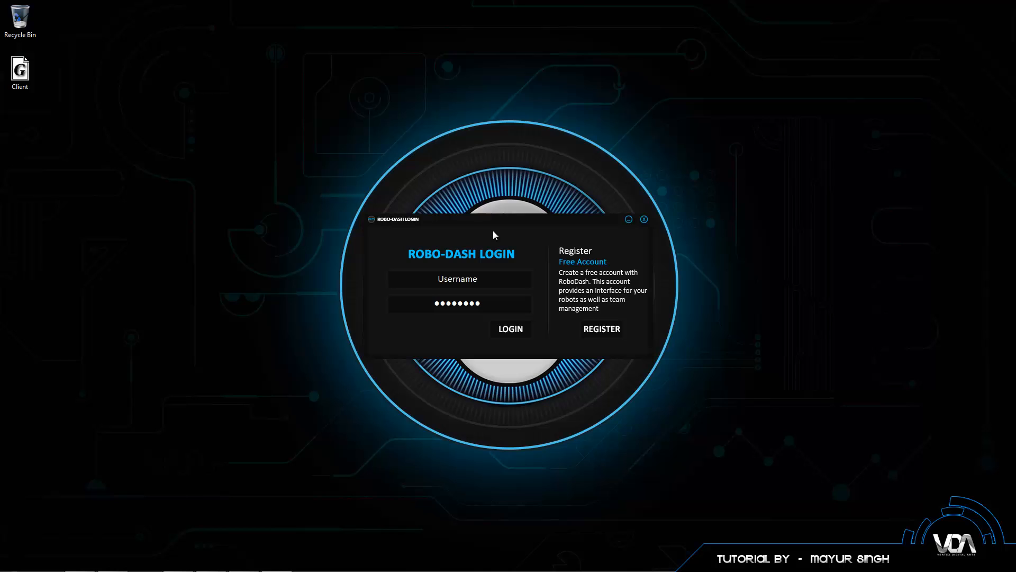
pyautogui.moveTo(621, 288)
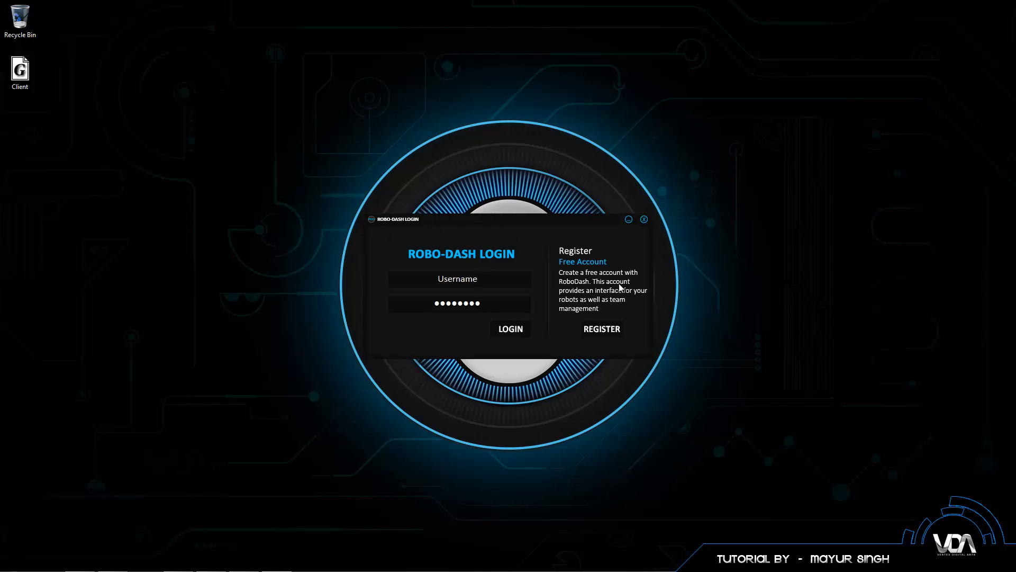
pyautogui.click(643, 219)
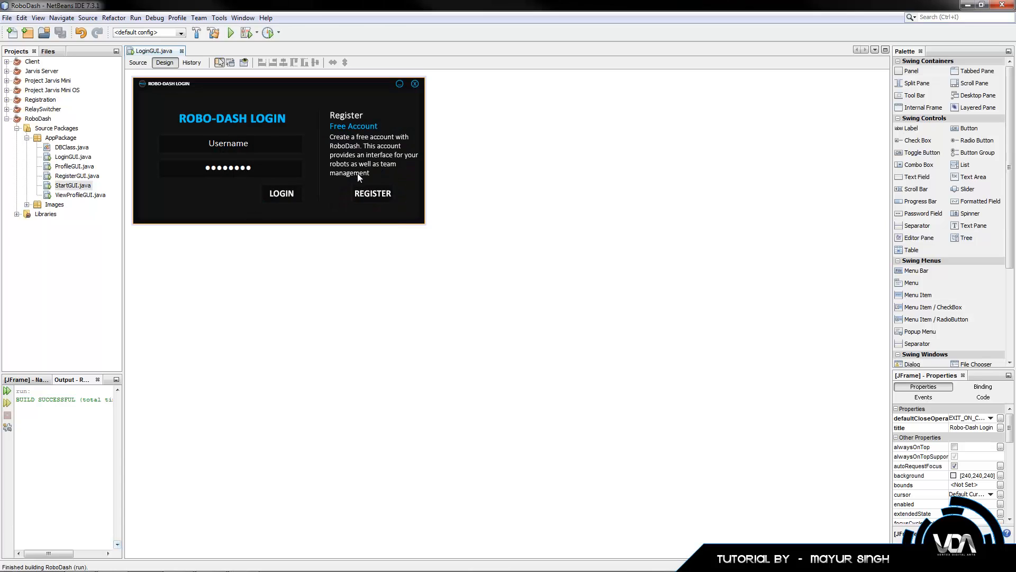
pyautogui.moveTo(556, 171)
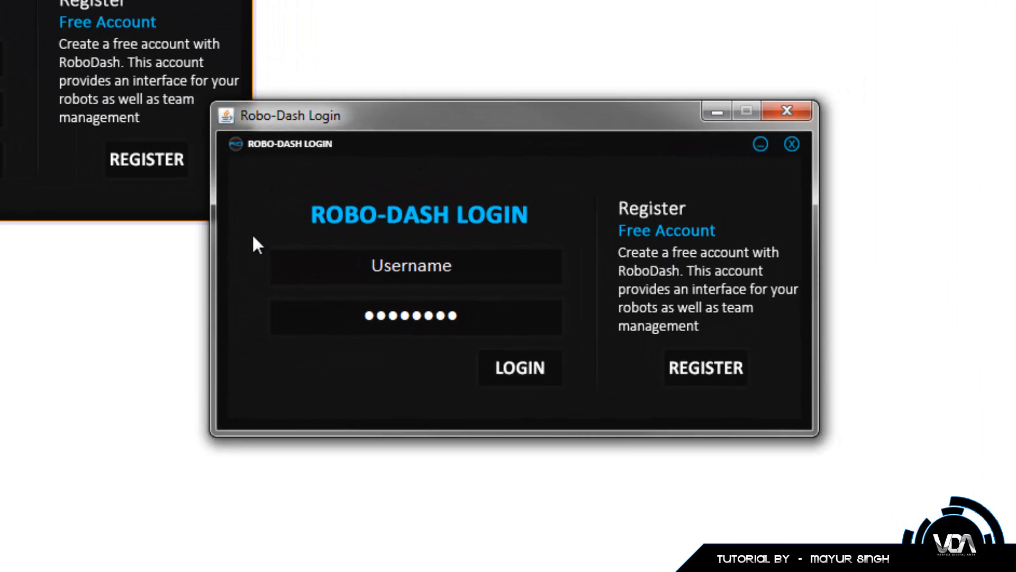
pyautogui.moveTo(245, 168)
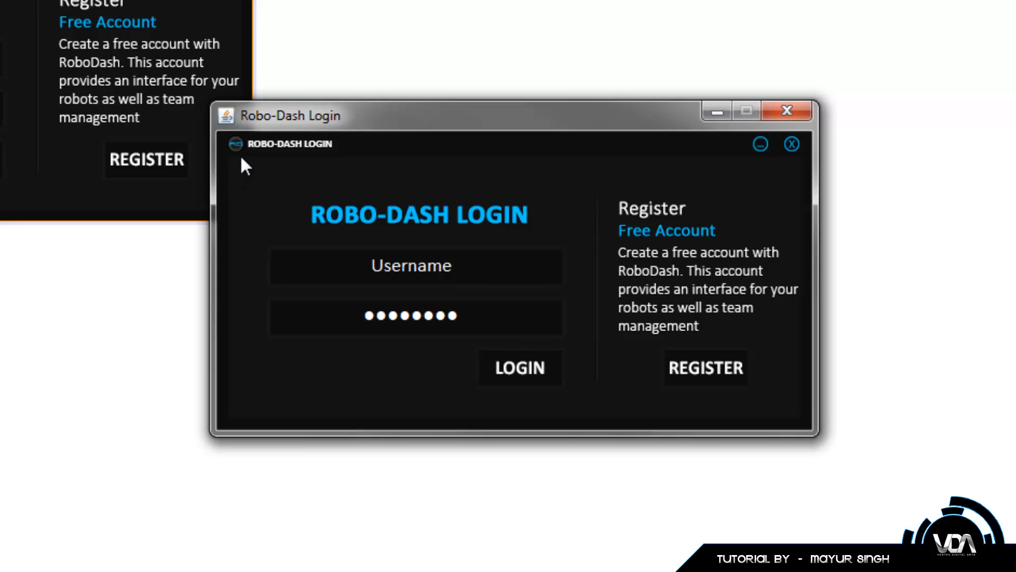
pyautogui.moveTo(807, 162)
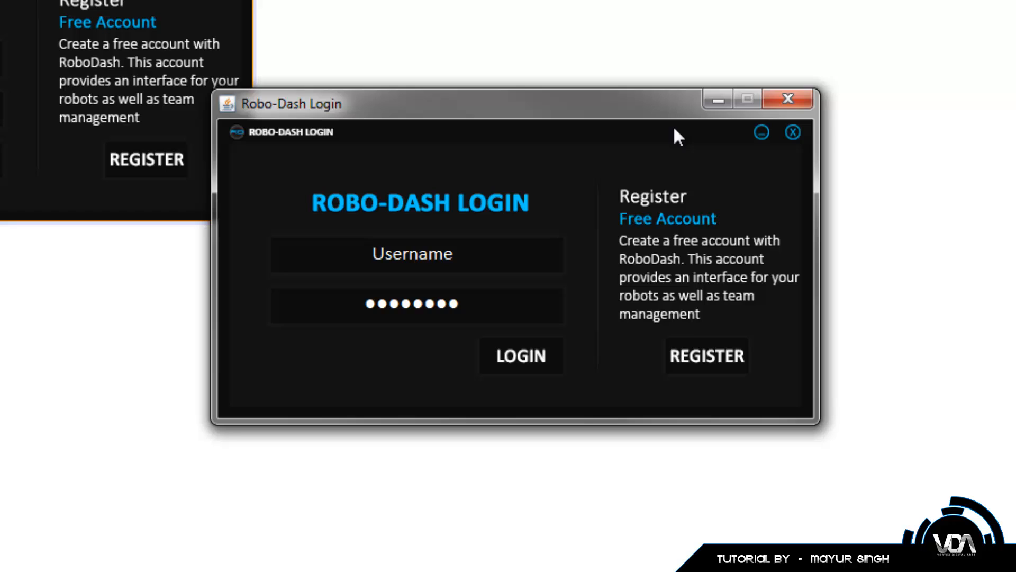
pyautogui.moveTo(262, 156)
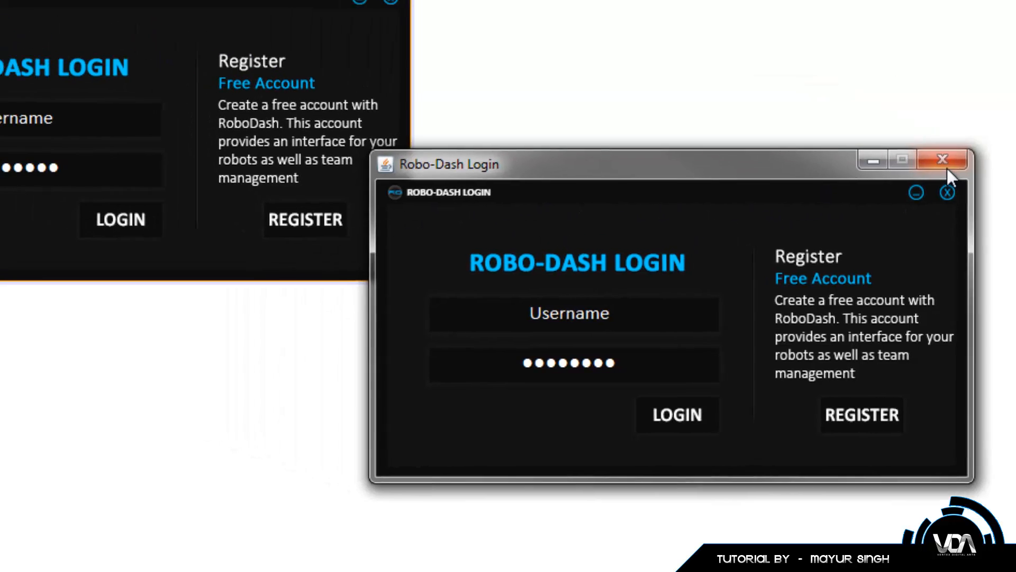
pyautogui.click(941, 159)
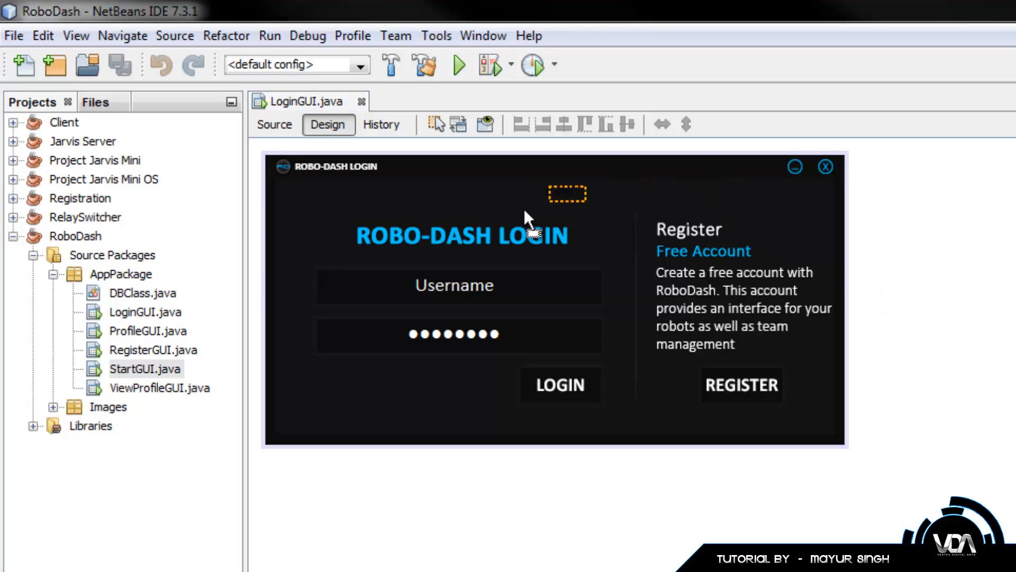
pyautogui.click(282, 165)
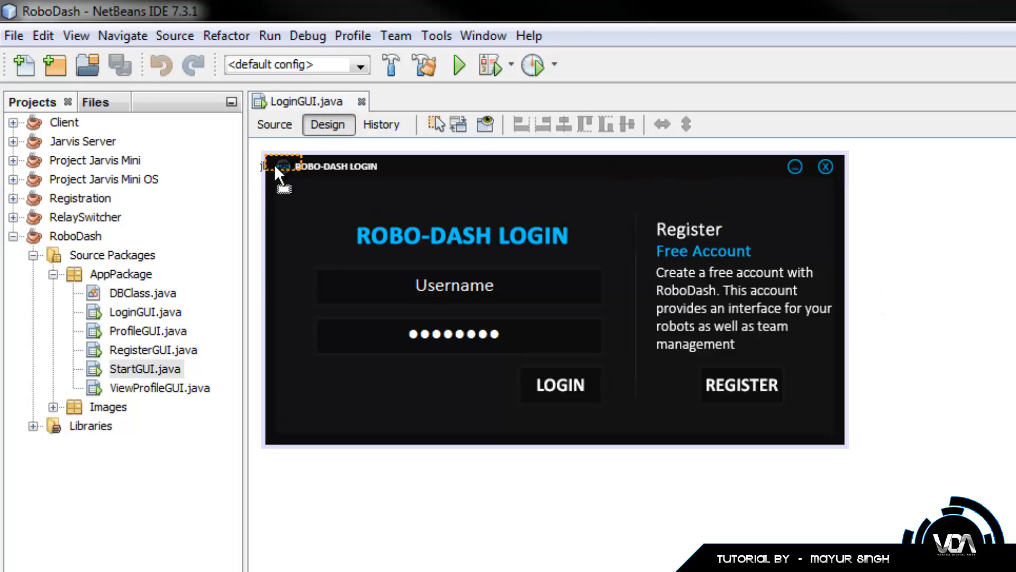
pyautogui.click(323, 166)
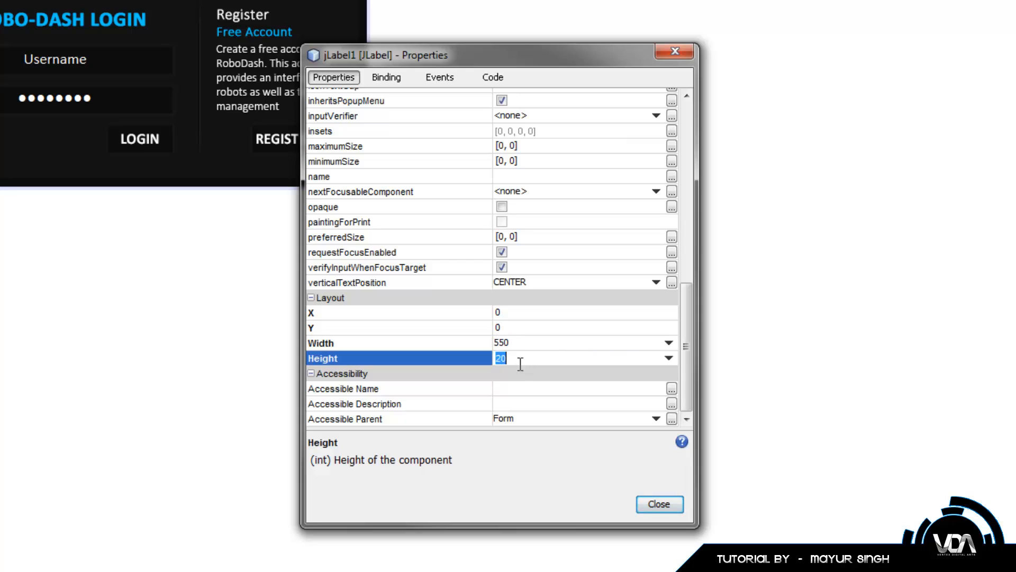
pyautogui.moveTo(522, 336)
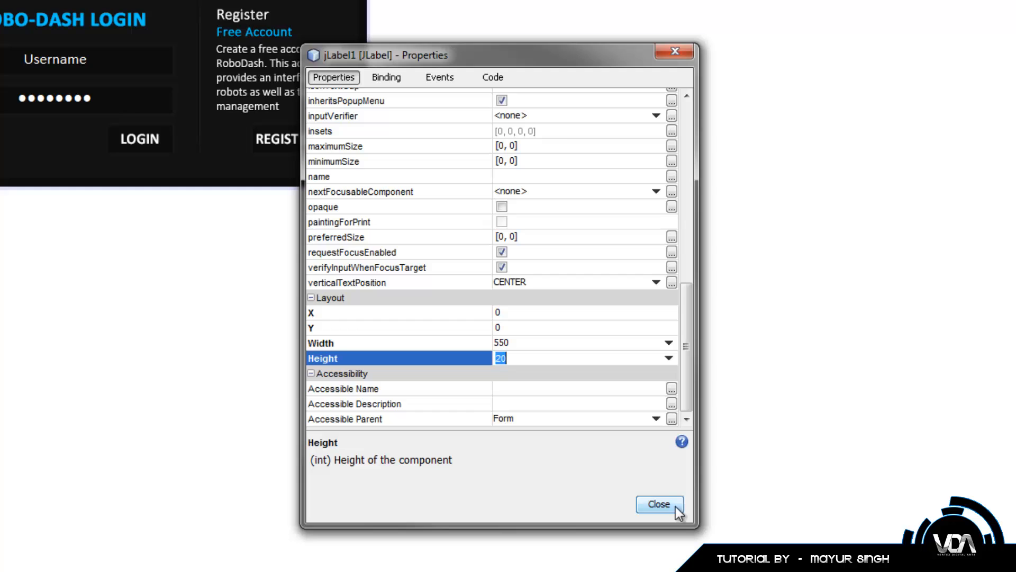
# - Rename the top label's variable from jLabel1 to FramDrag
pyautogui.click(658, 505)
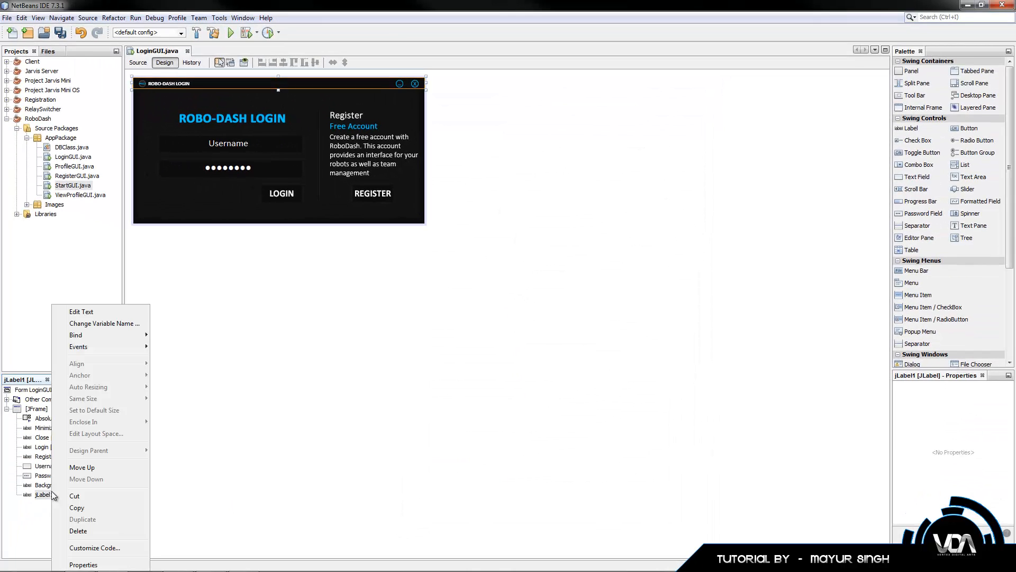
pyautogui.click(104, 324)
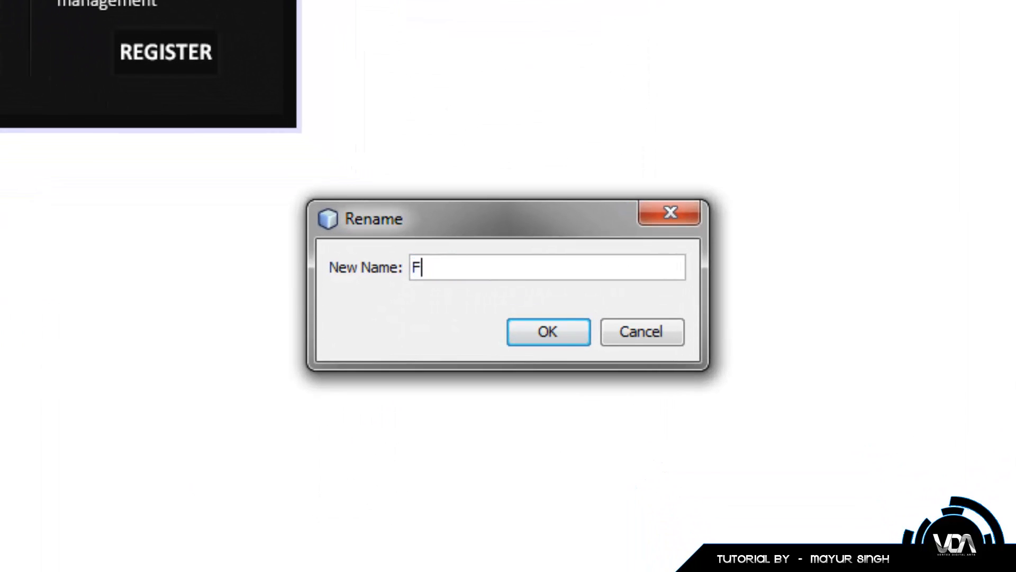
pyautogui.write('ramDrag')
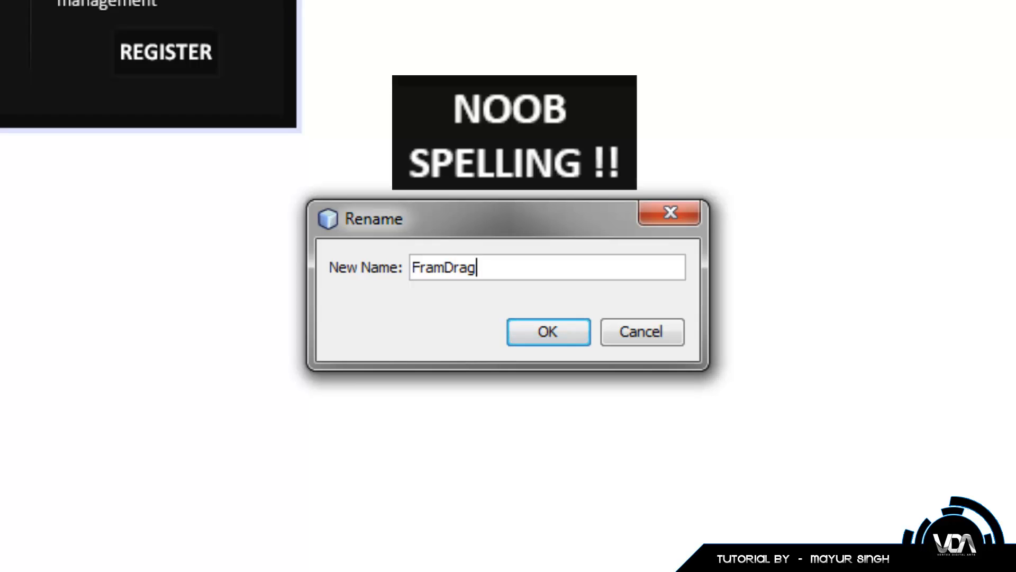
pyautogui.click(547, 331)
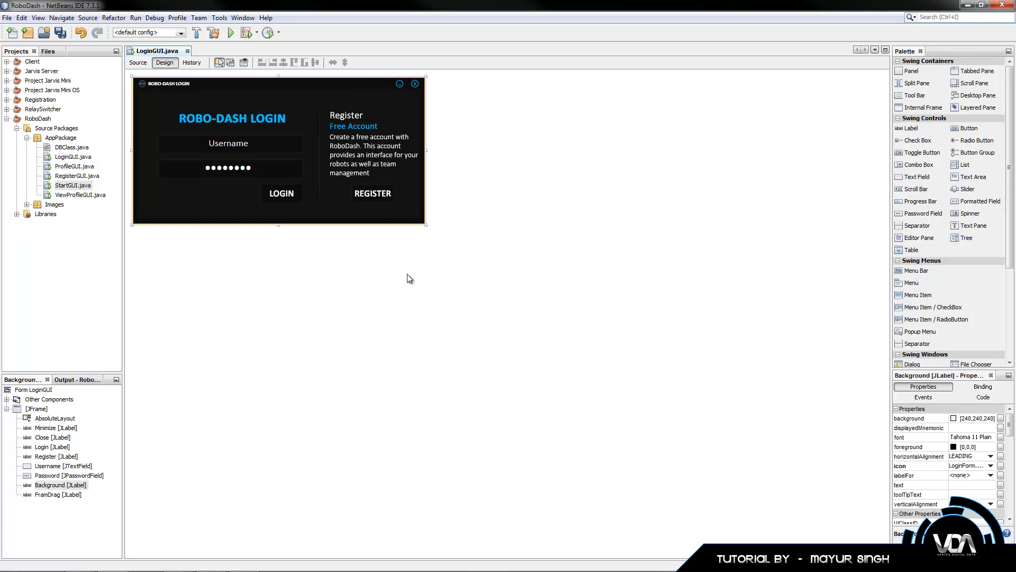
pyautogui.click(398, 85)
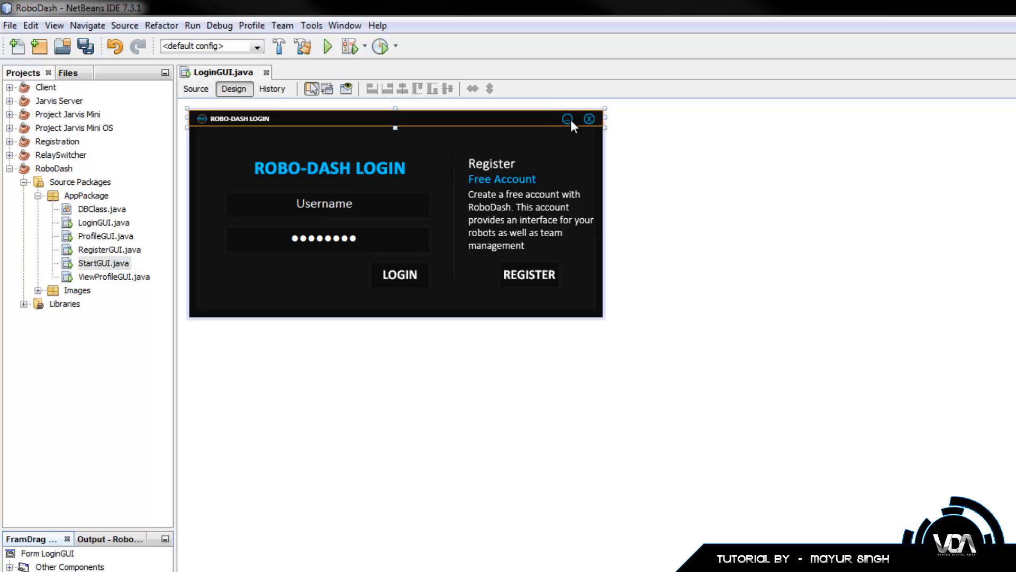
pyautogui.click(568, 119)
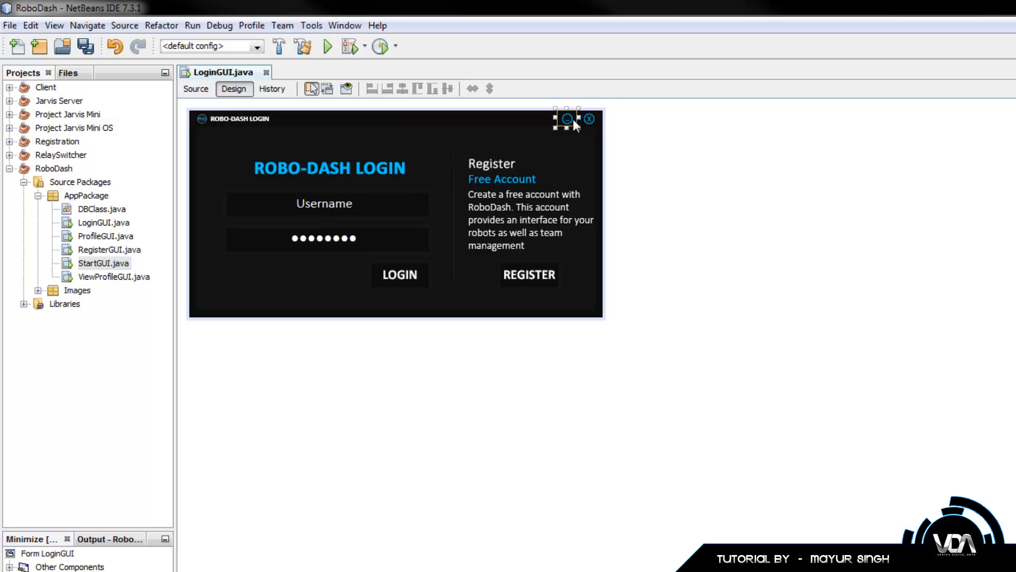
pyautogui.moveTo(584, 123)
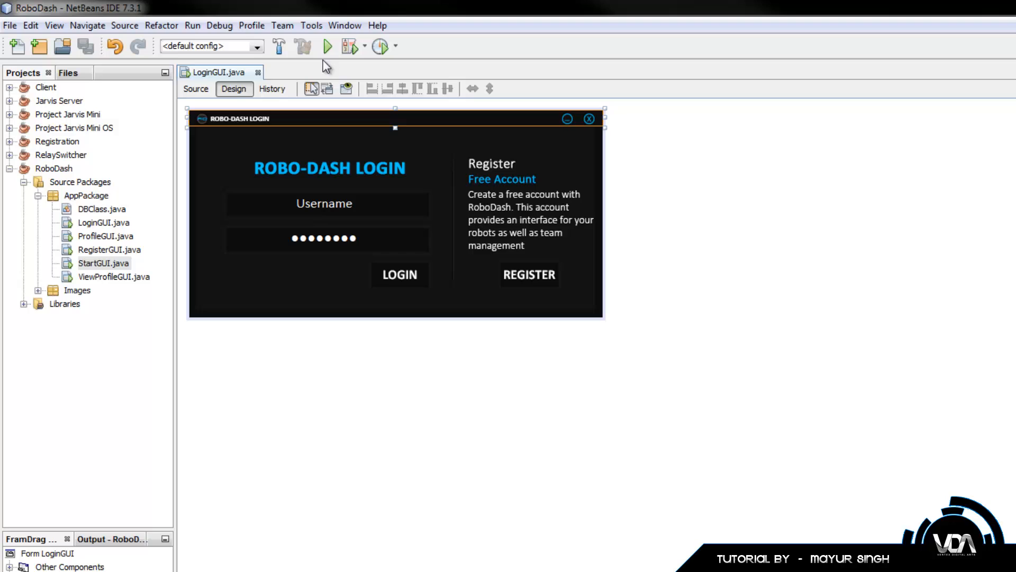
pyautogui.click(327, 46)
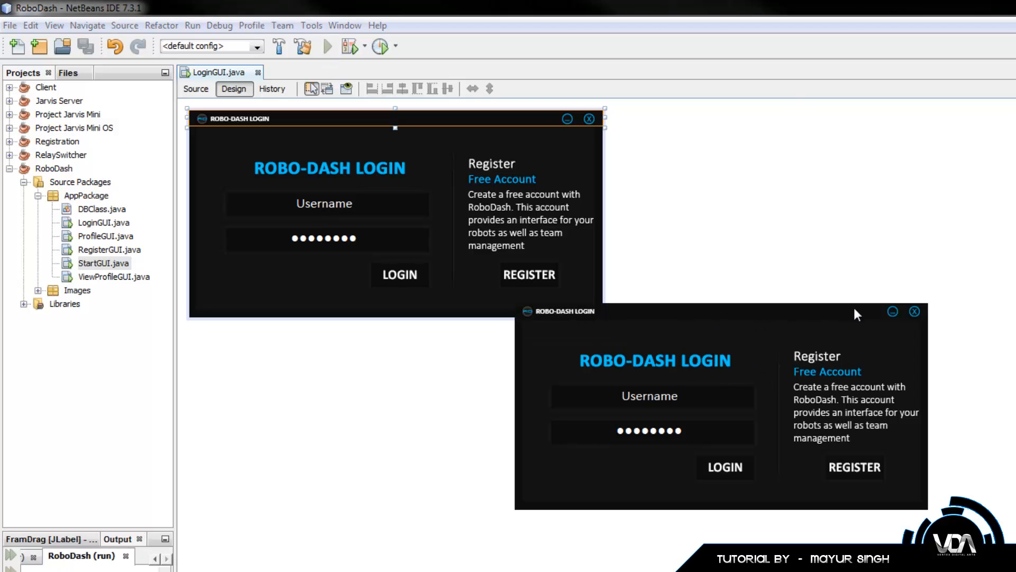
pyautogui.moveTo(888, 314)
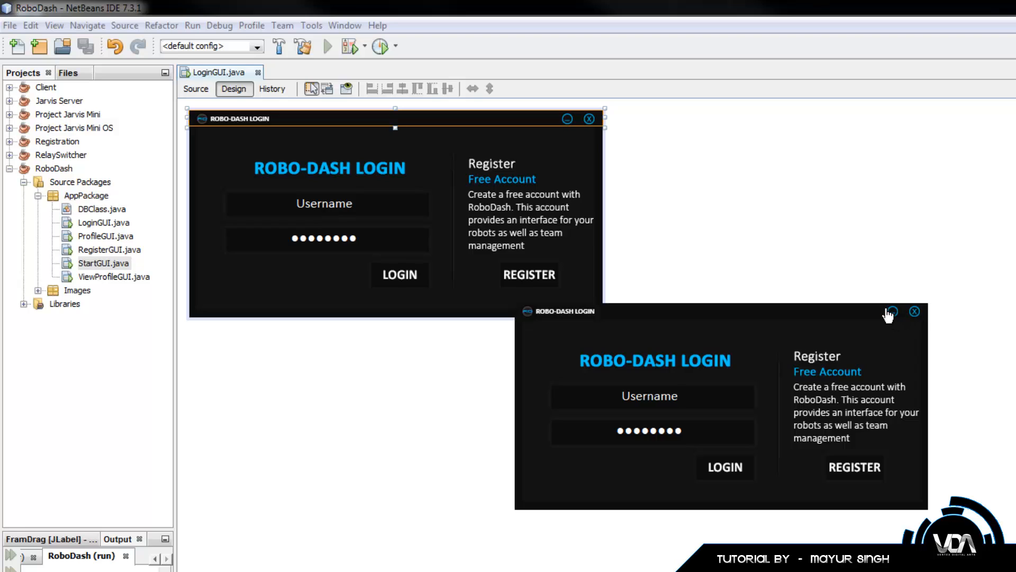
pyautogui.moveTo(916, 324)
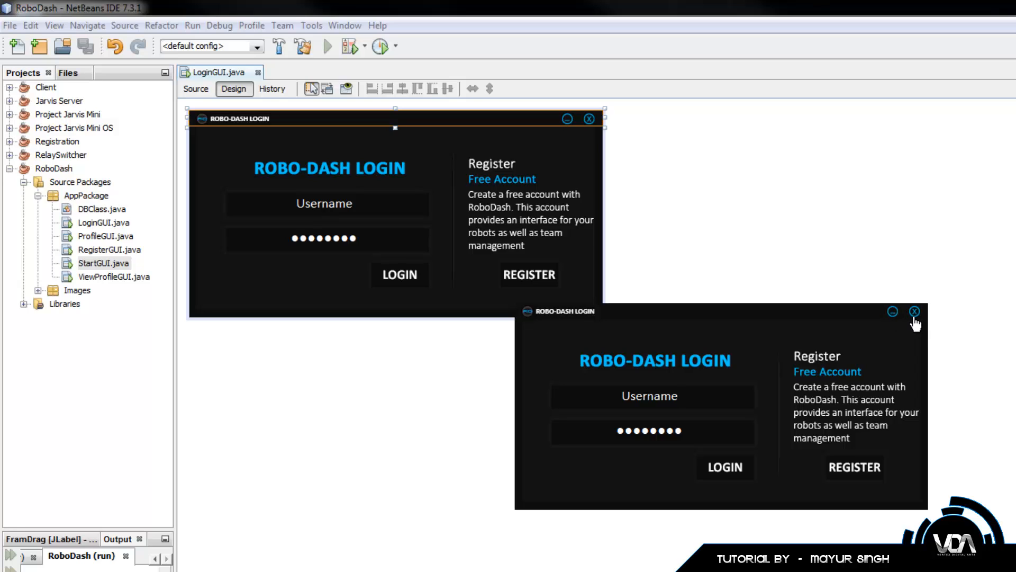
pyautogui.click(913, 311)
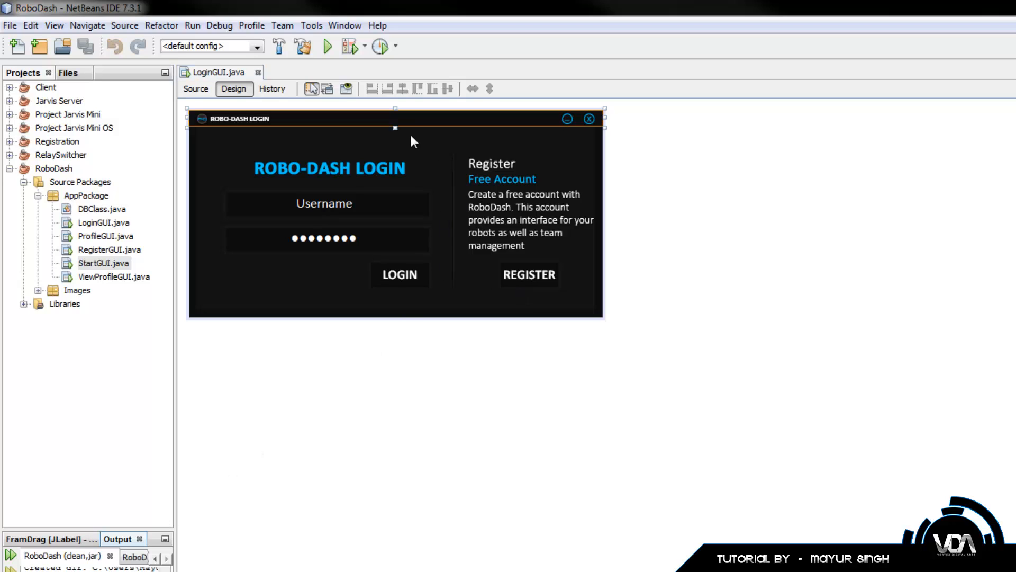
# - Add a mouseDragged event to FramDrag, generating an empty FramDragMouseDragged method
pyautogui.rightClick(414, 141)
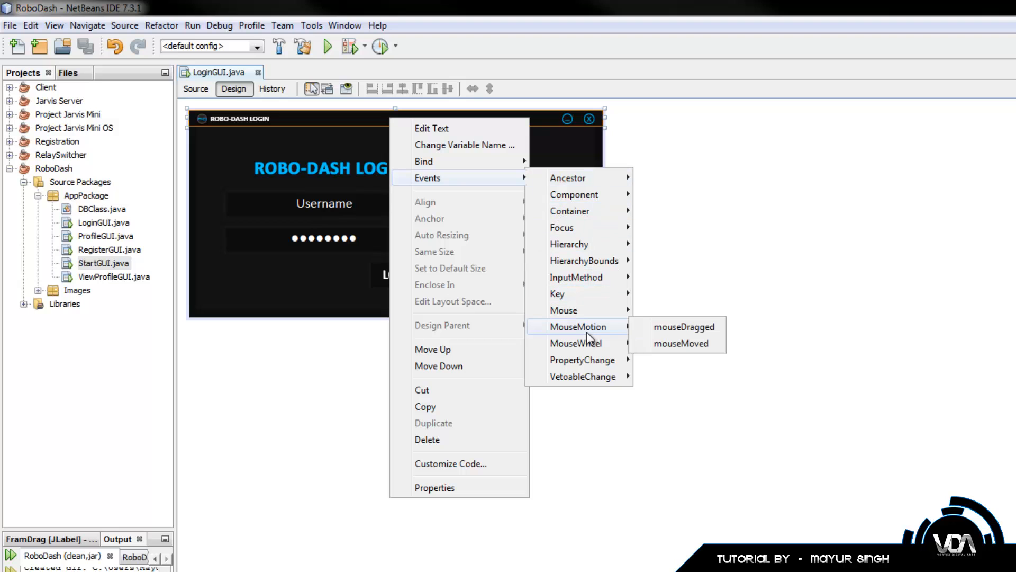
pyautogui.click(683, 326)
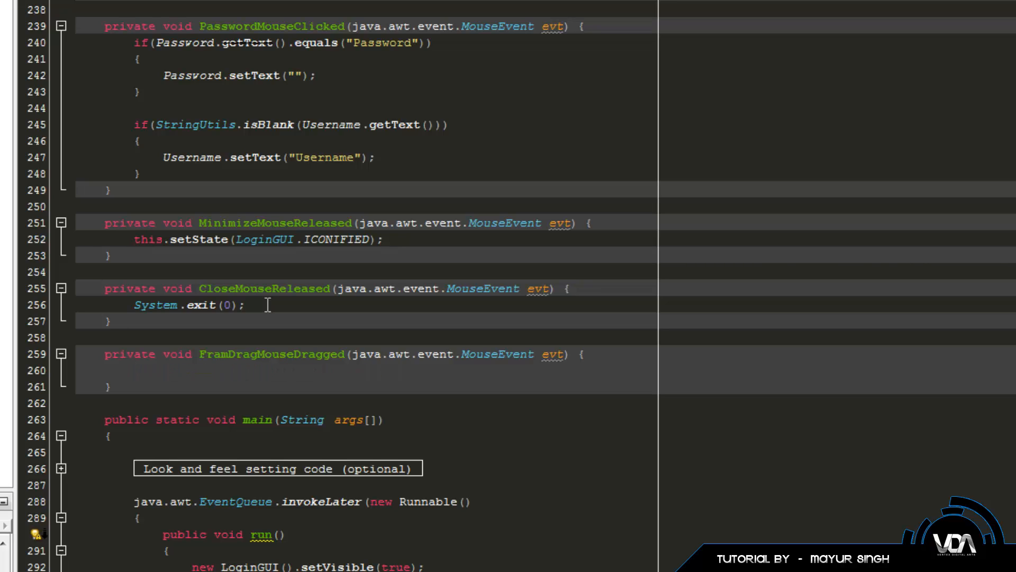
pyautogui.click(134, 370)
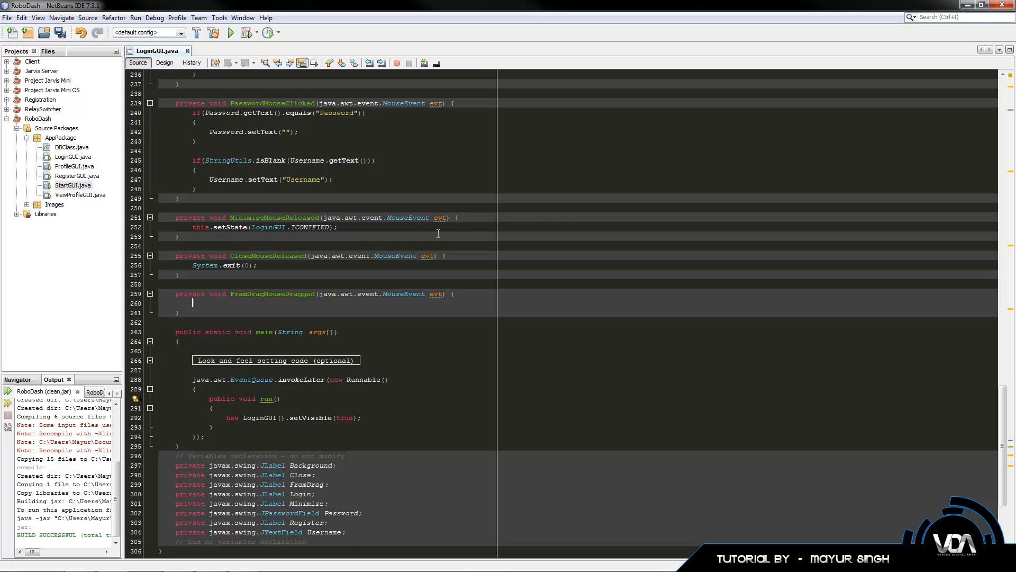
pyautogui.moveTo(610, 227)
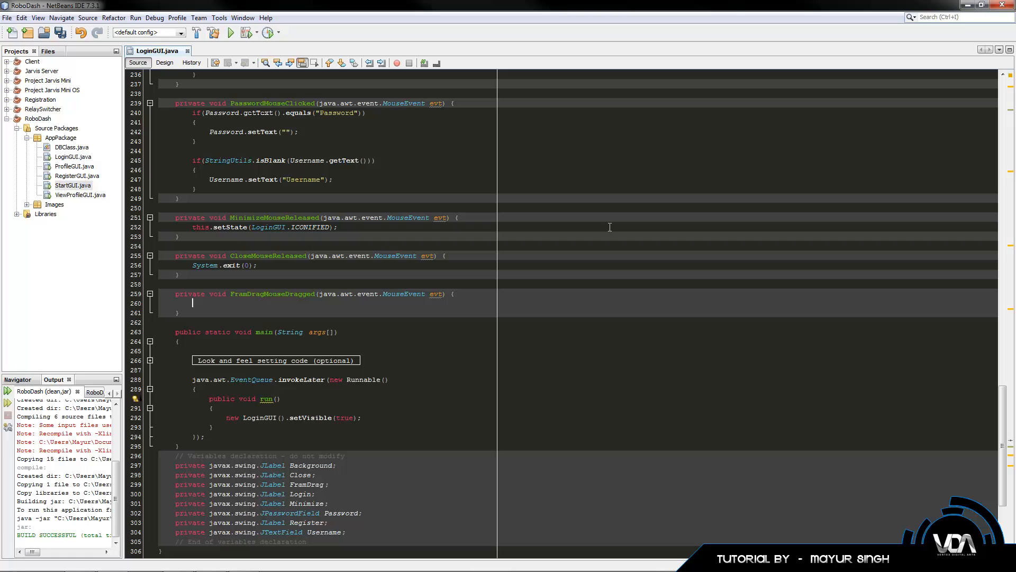
pyautogui.moveTo(686, 225)
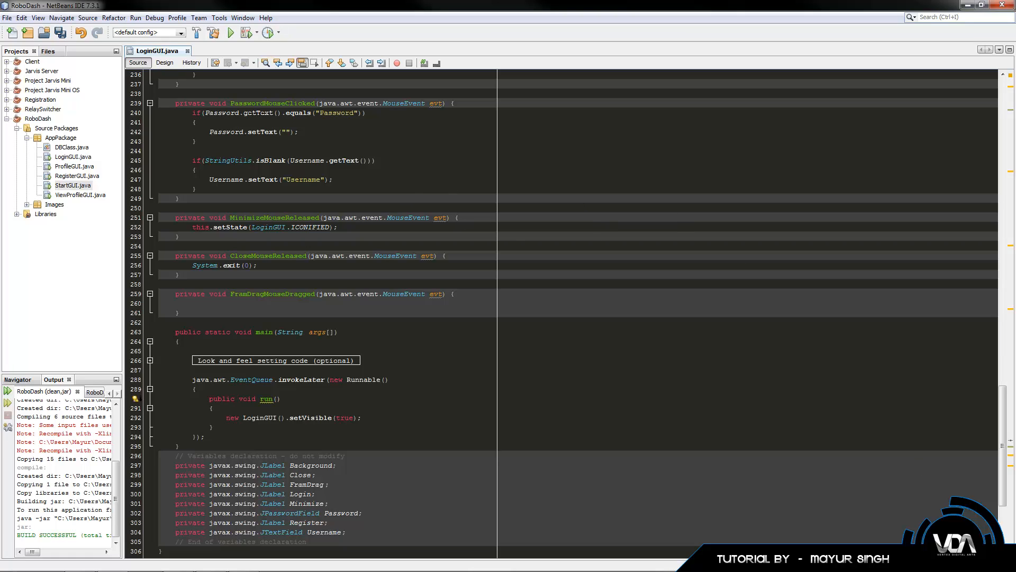
pyautogui.click(192, 303)
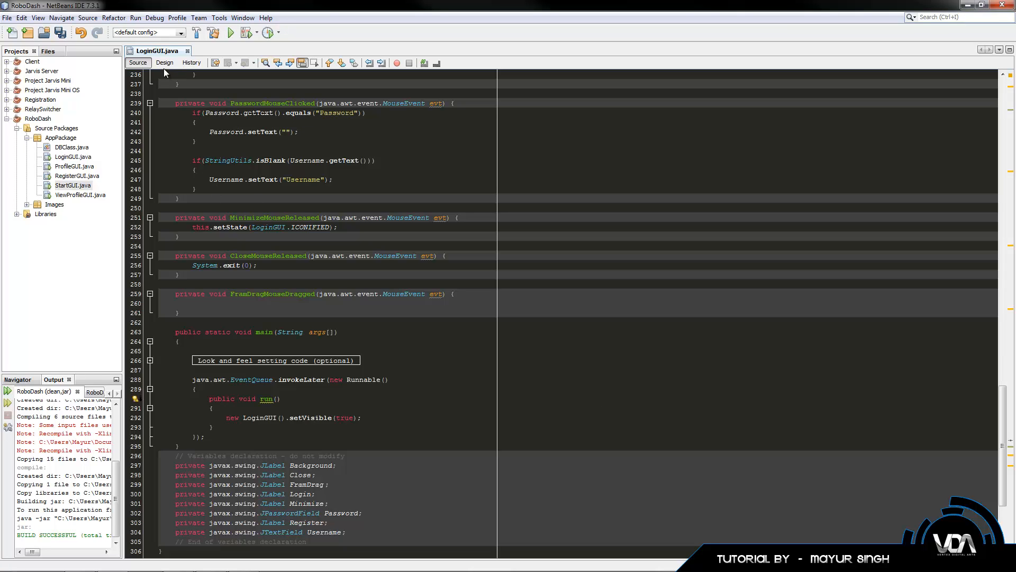
pyautogui.click(165, 62)
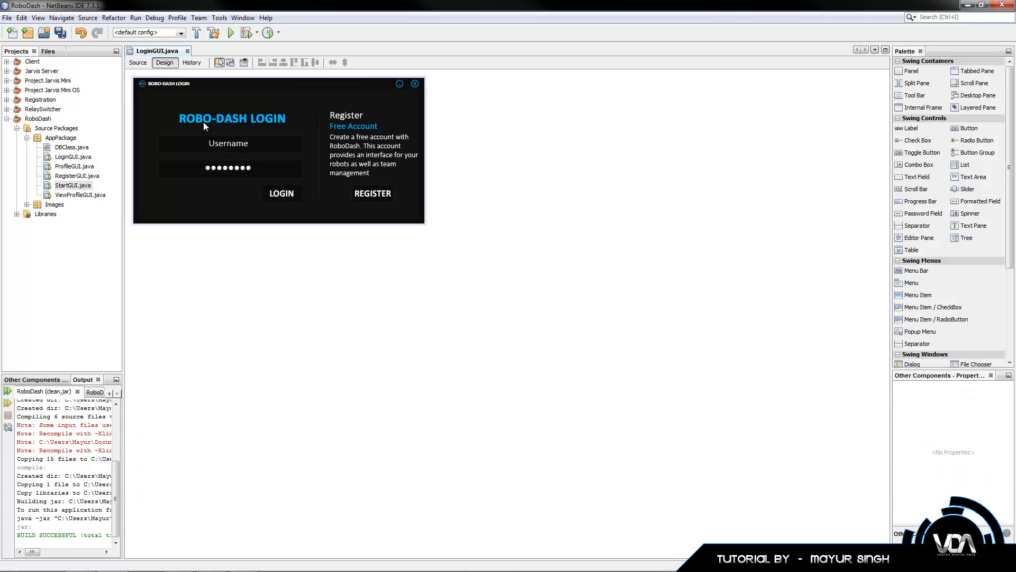
pyautogui.moveTo(134, 80)
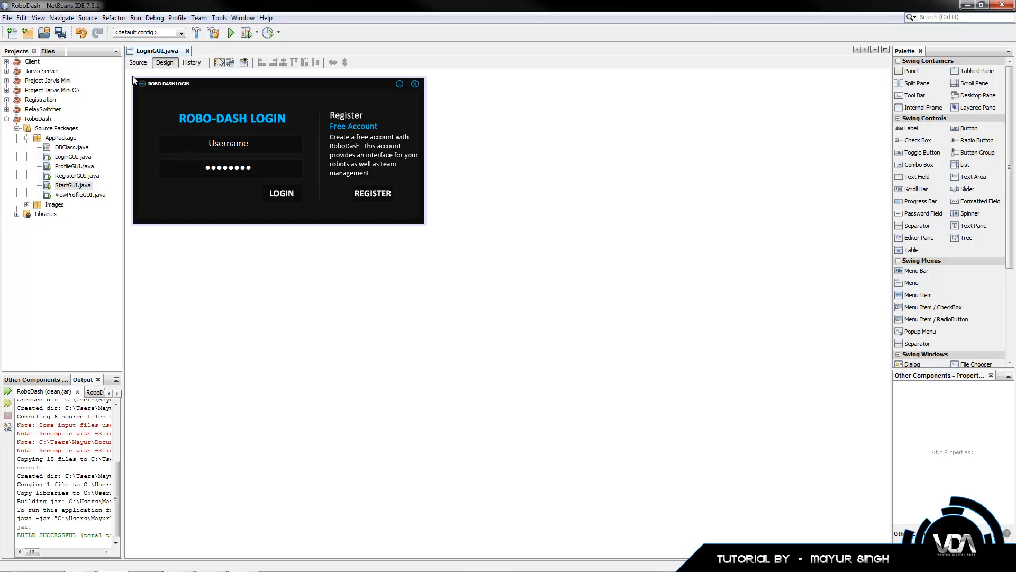
pyautogui.moveTo(561, 211)
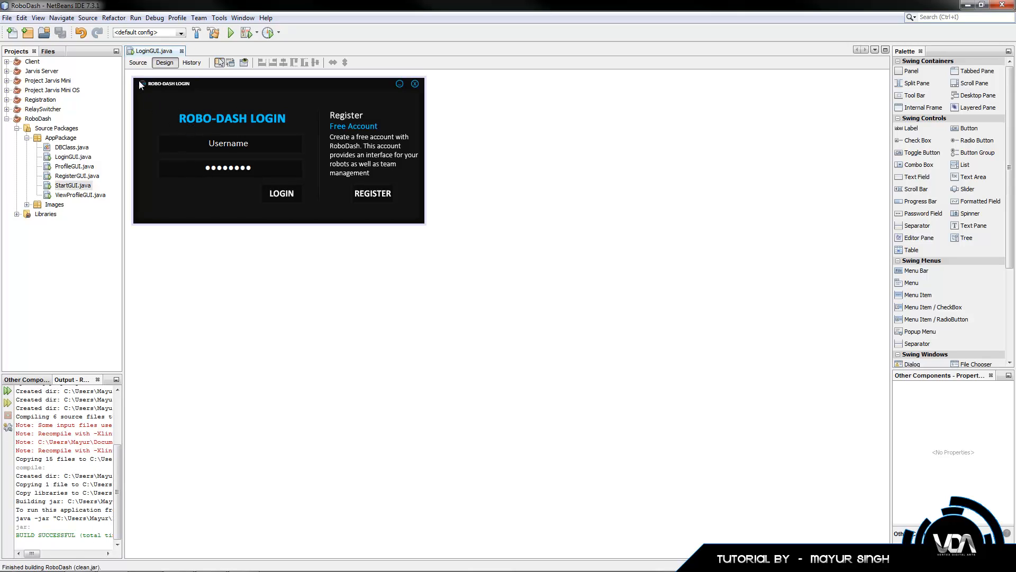
pyautogui.moveTo(270, 215)
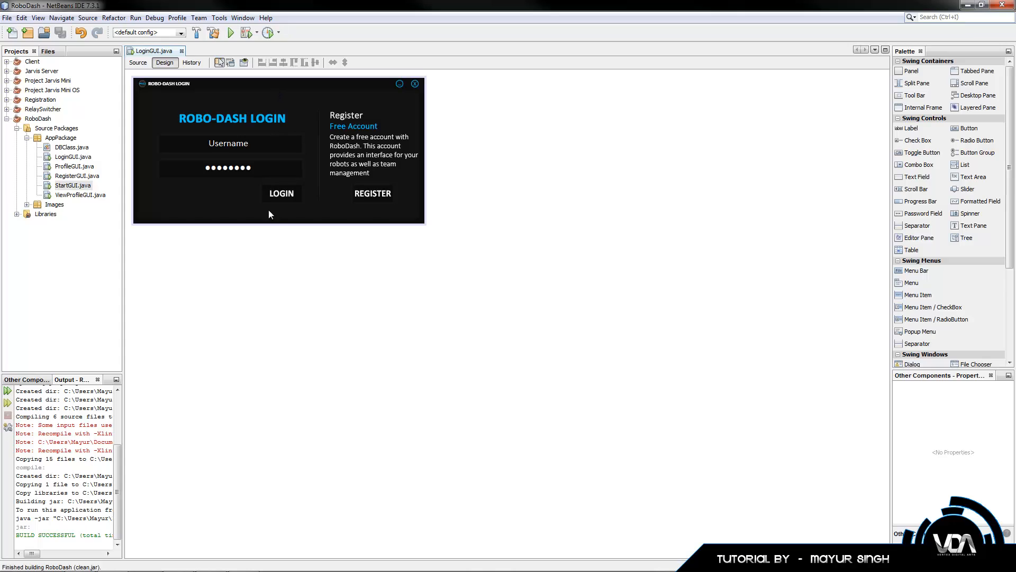
pyautogui.moveTo(154, 95)
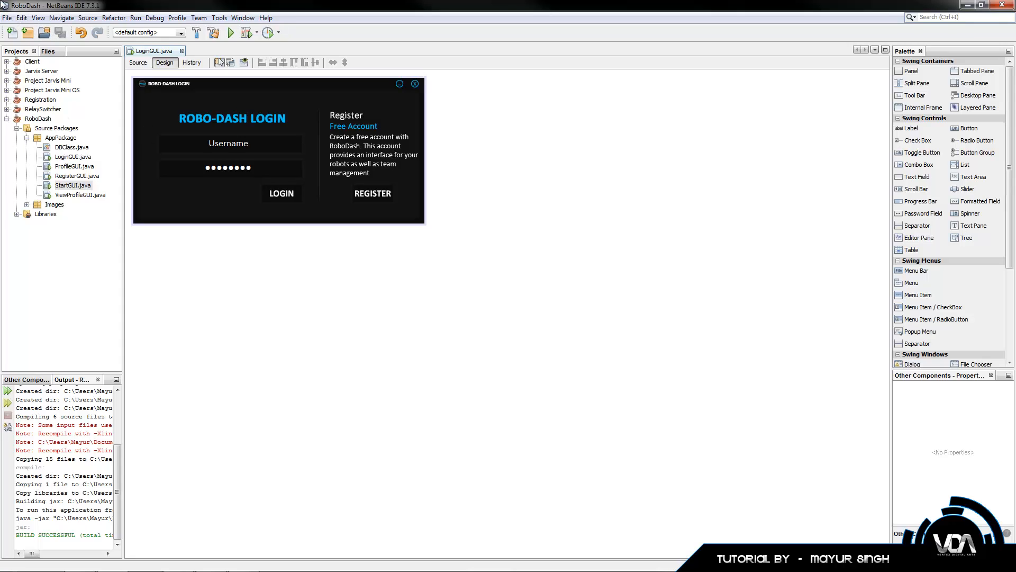
pyautogui.moveTo(135, 76)
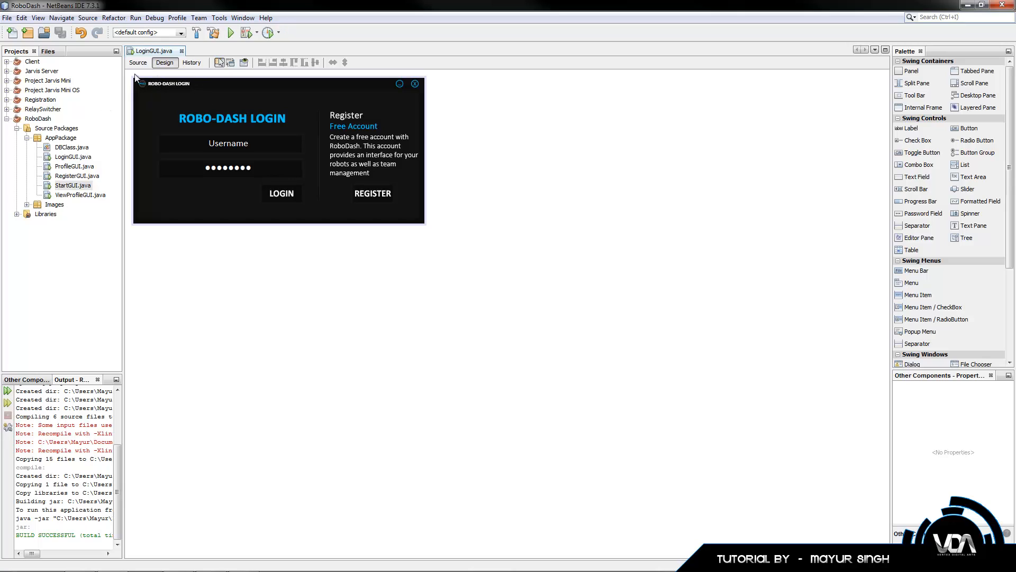
pyautogui.click(138, 63)
pyautogui.write('in')
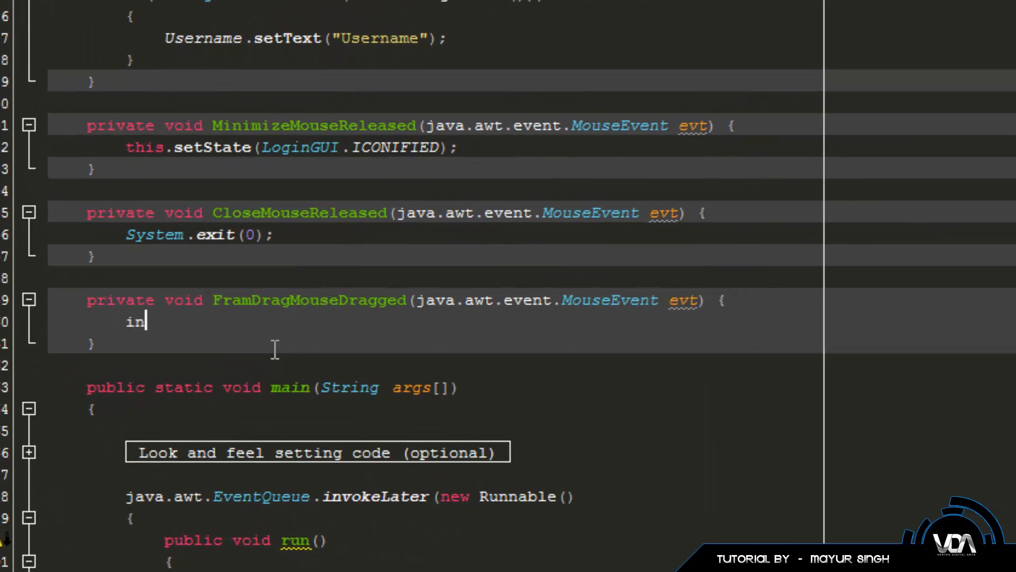
# - Store the mouse position as int x = evt.getXOnScreen() and int y = evt.getYOnScreen()
pyautogui.write('t x=')
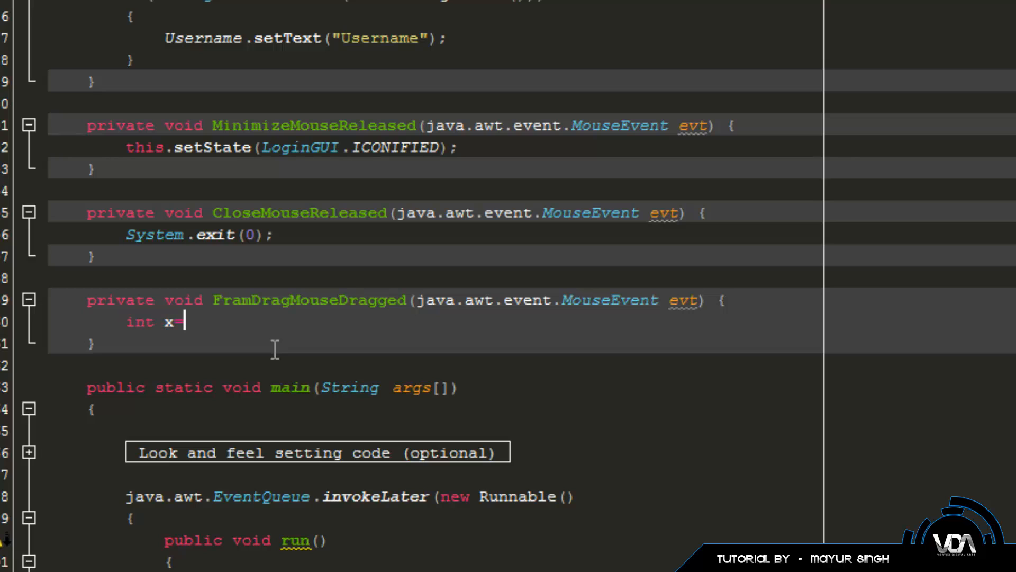
pyautogui.write('=')
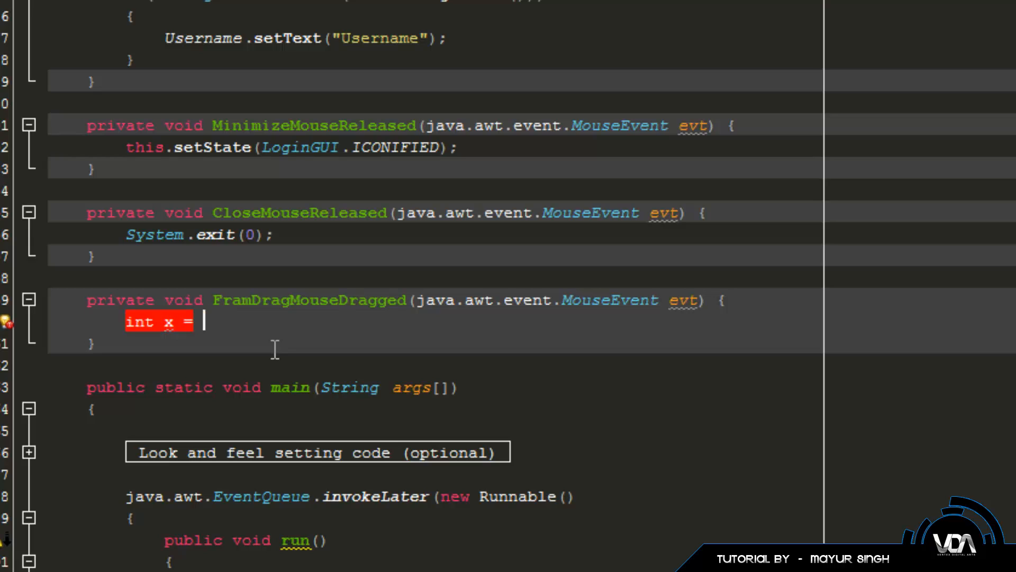
pyautogui.write('ev')
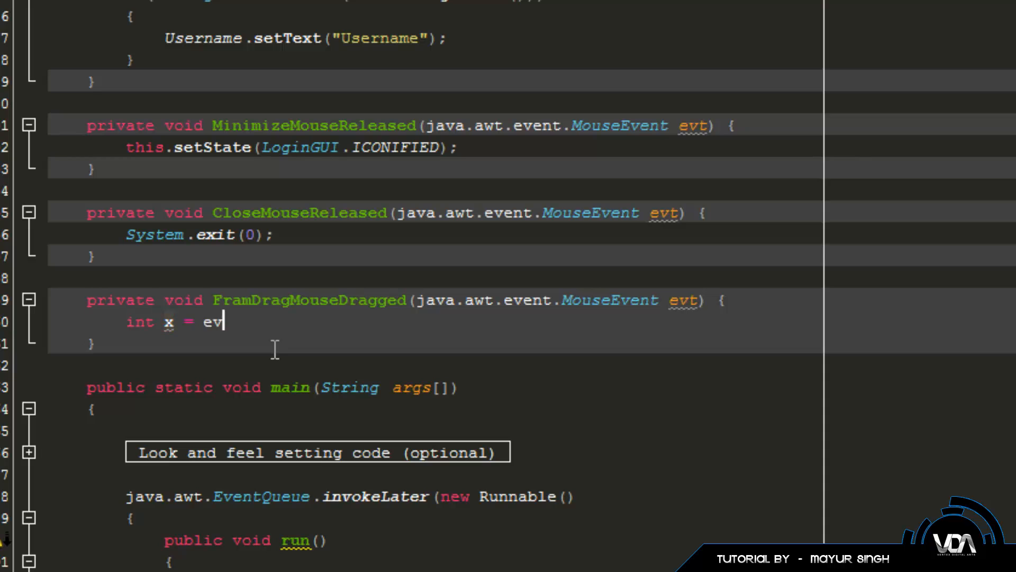
pyautogui.write('.')
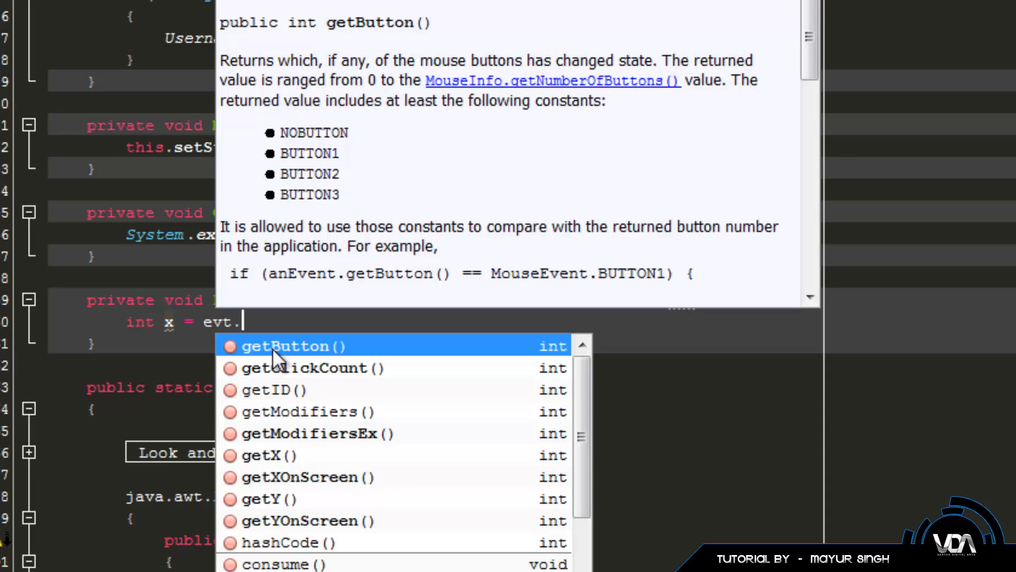
pyautogui.press('Escape')
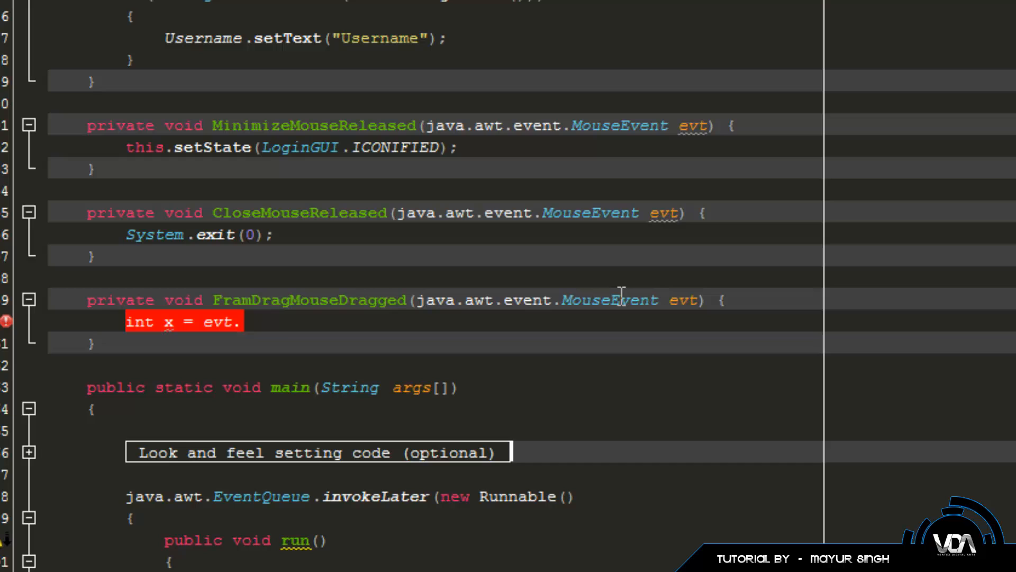
pyautogui.moveTo(332, 324)
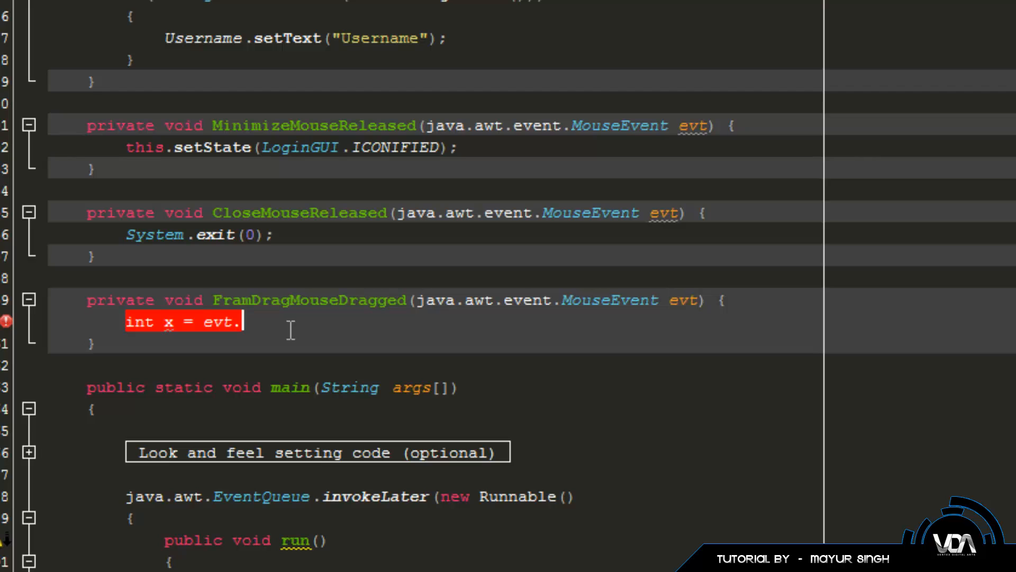
pyautogui.press('Backspace')
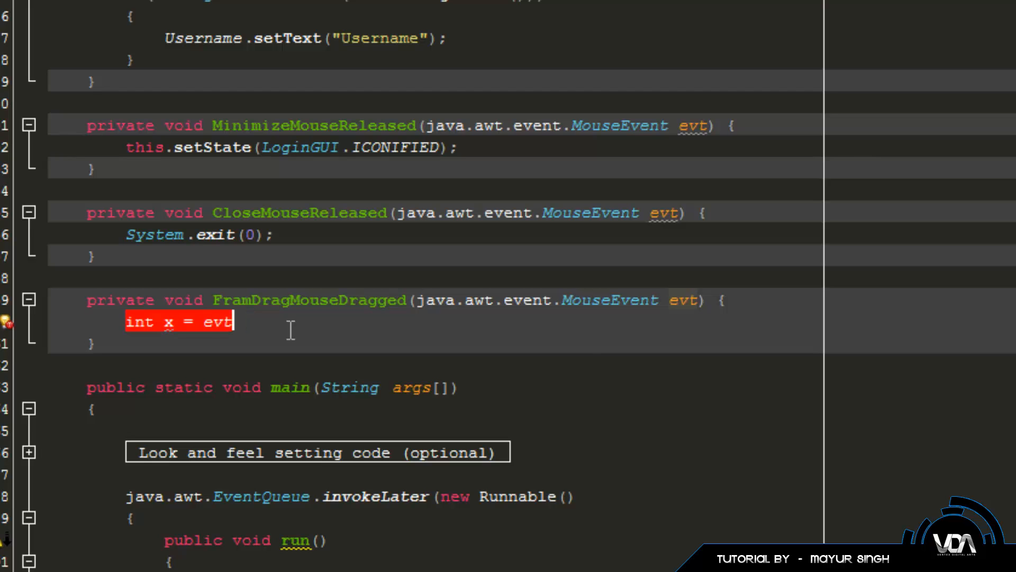
pyautogui.write('.getXOnScreen(')
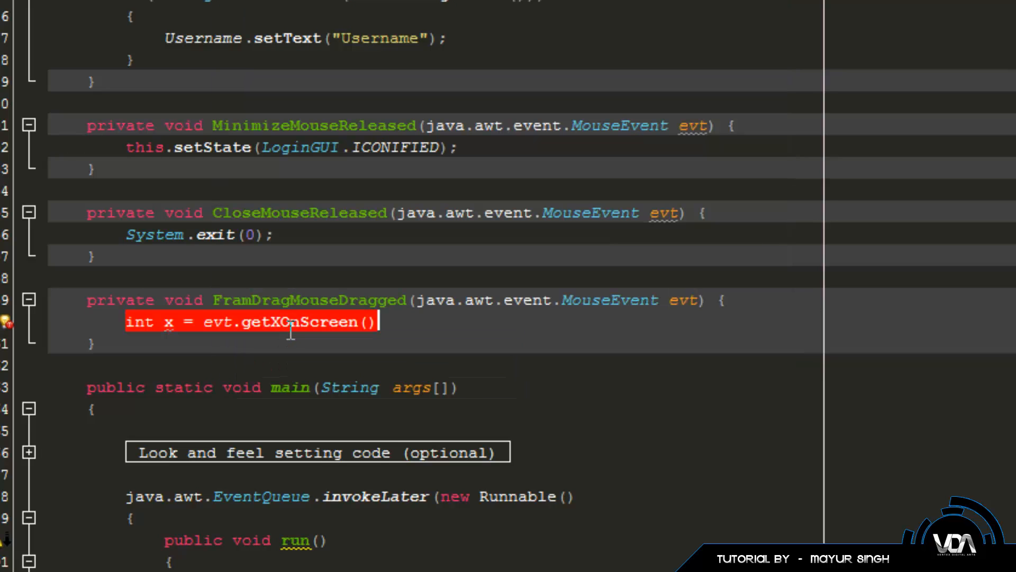
pyautogui.write(';')
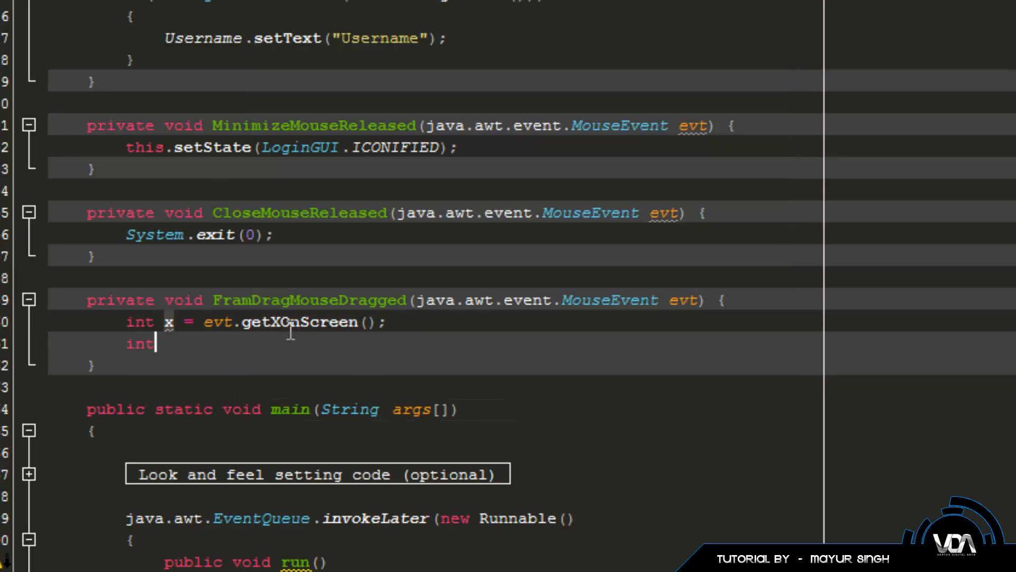
pyautogui.write('y = evt.getYOnScreen();')
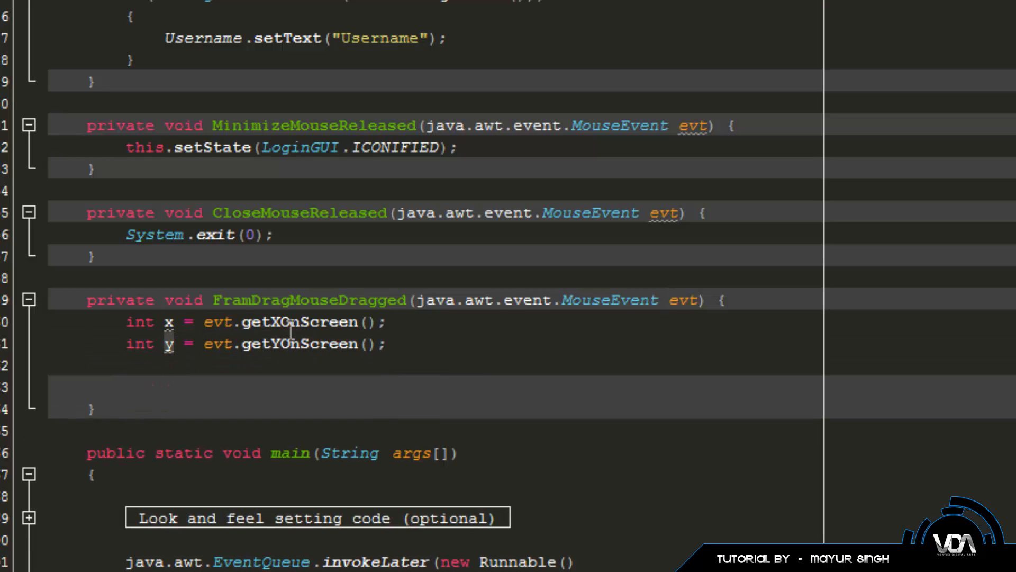
# - Print the coordinates with System.out.println(x + "," + y)
pyautogui.click(126, 386)
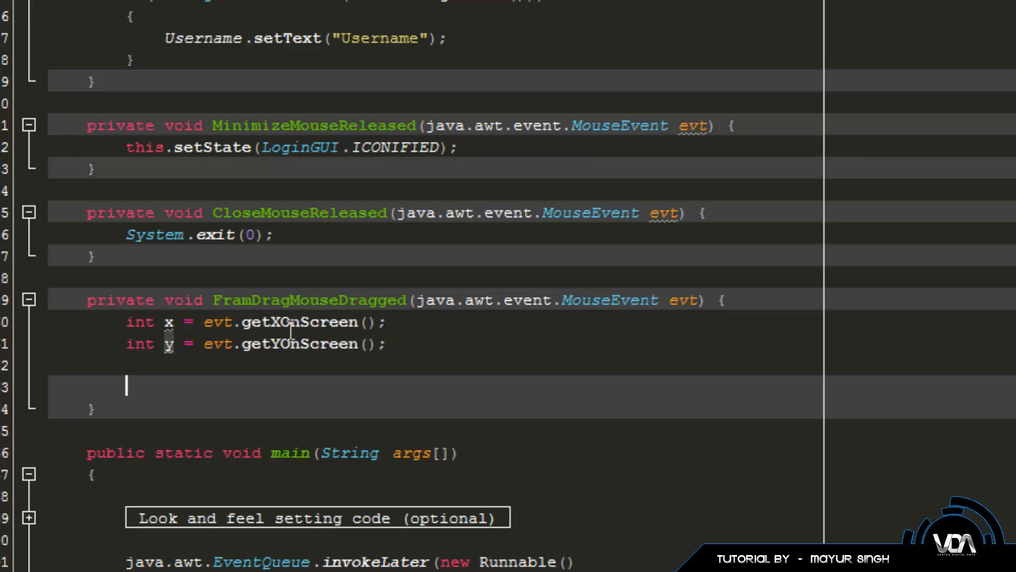
pyautogui.write('System.out.println (')
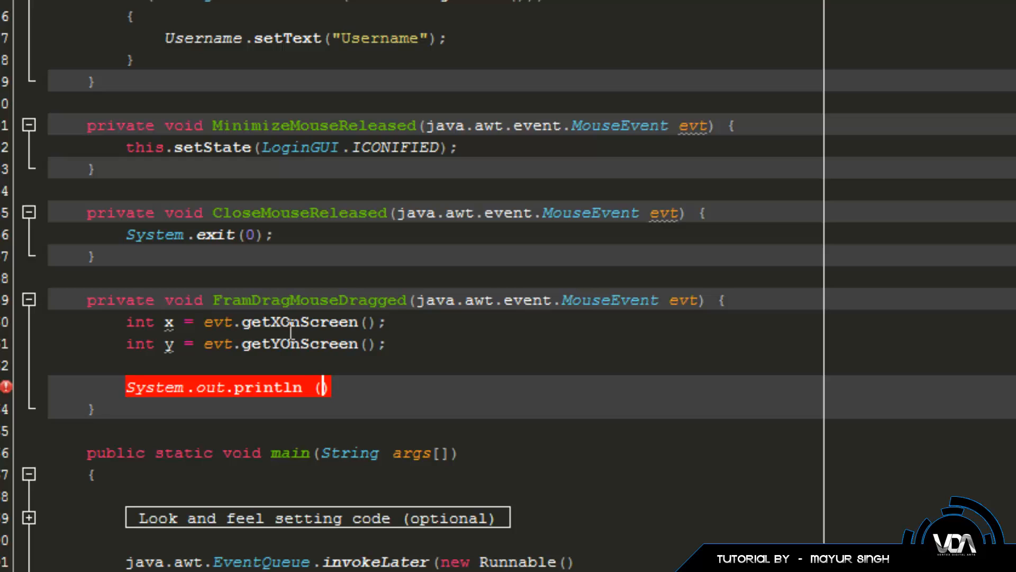
pyautogui.write('x + ""')
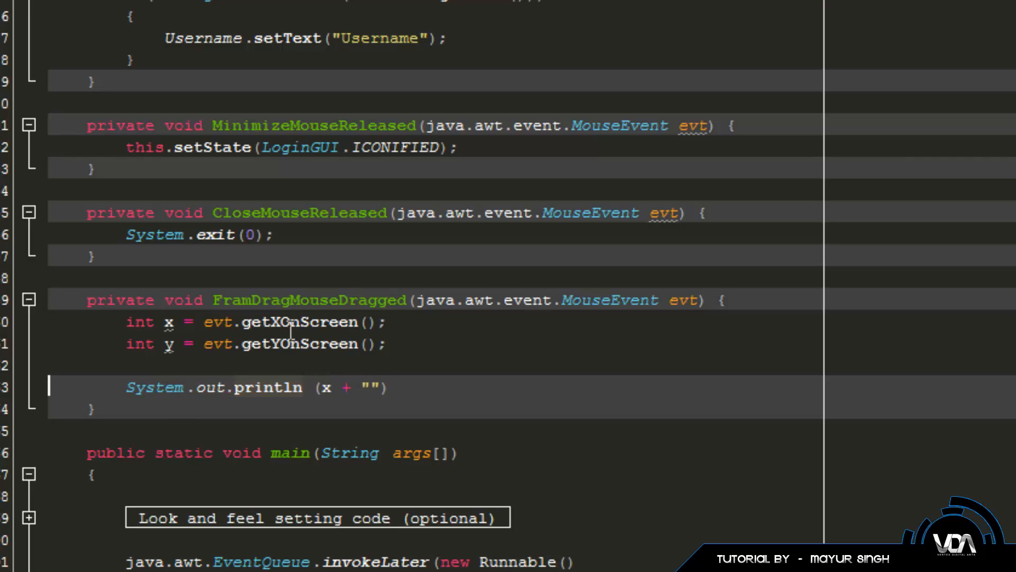
pyautogui.write(',')
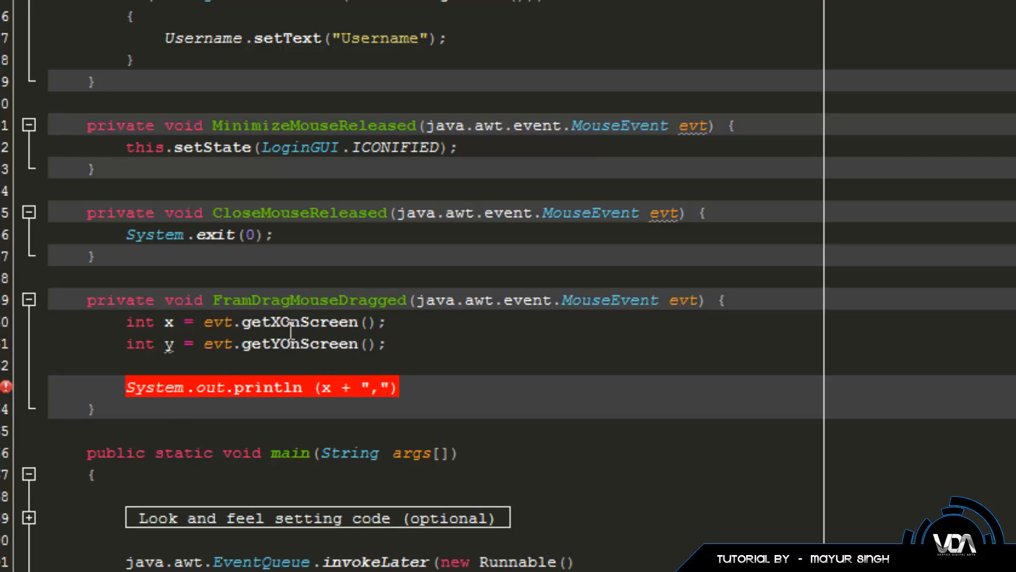
pyautogui.write('+ y')
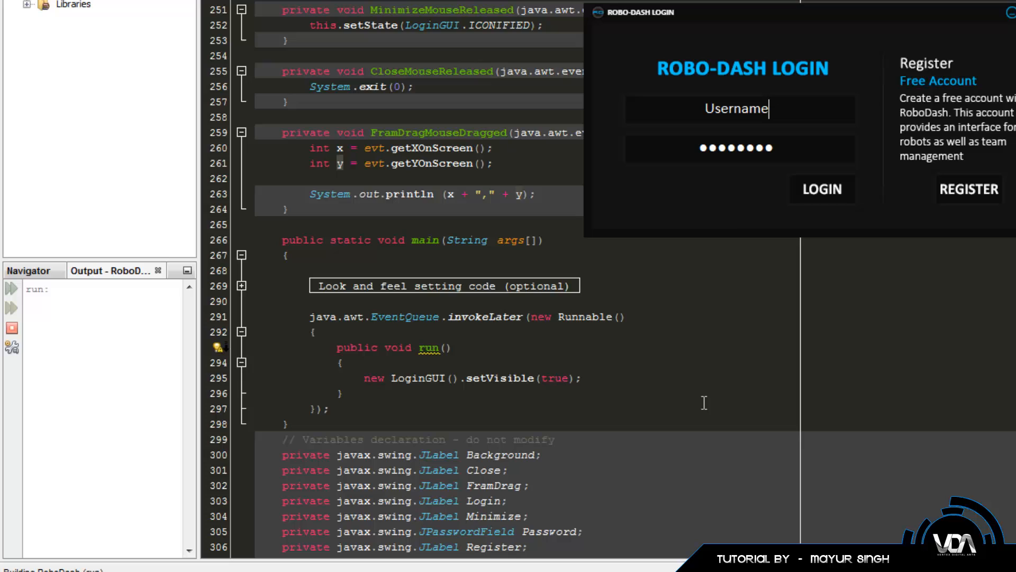
pyautogui.moveTo(703, 29)
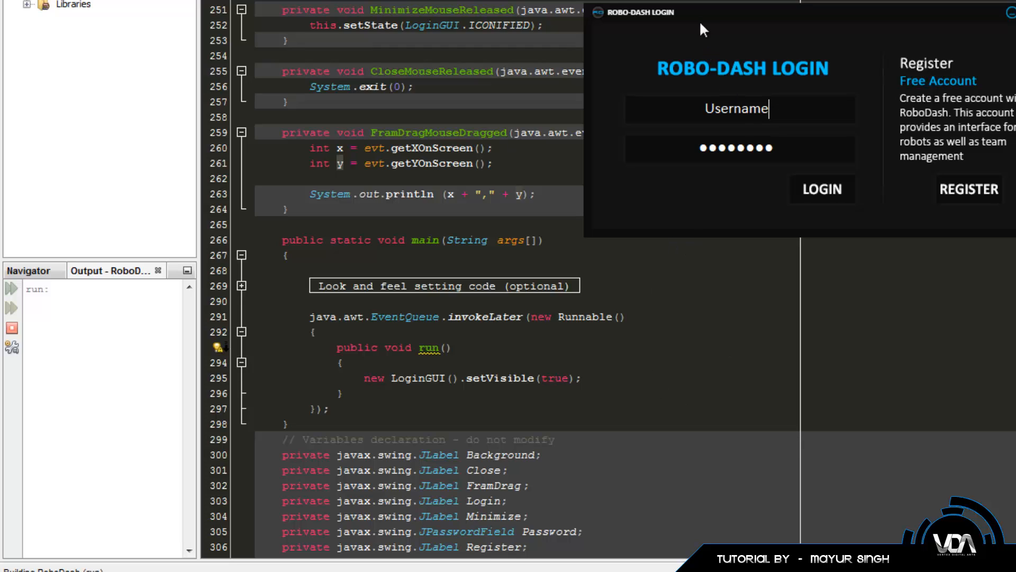
pyautogui.moveTo(635, 13)
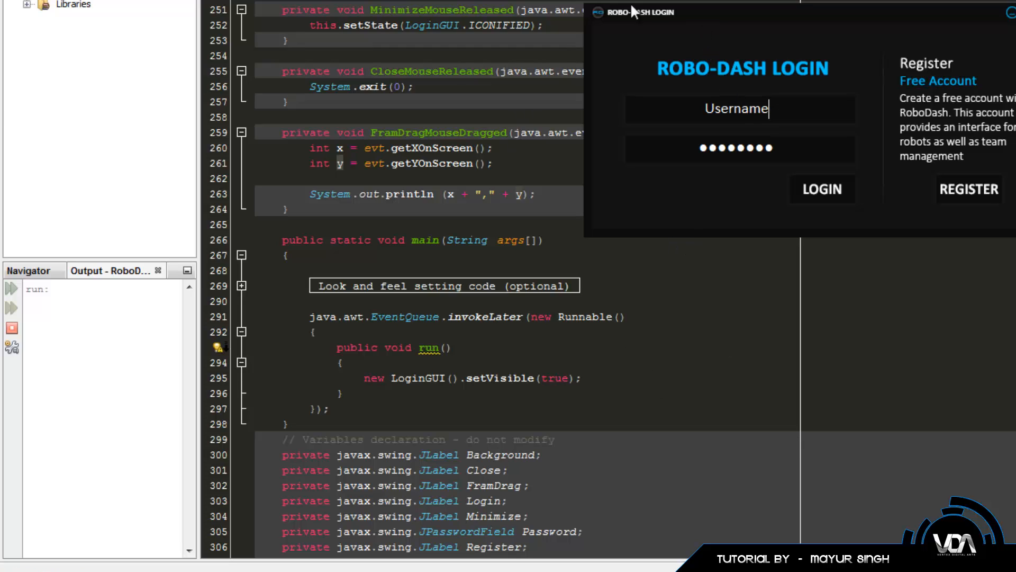
pyautogui.moveTo(72, 309)
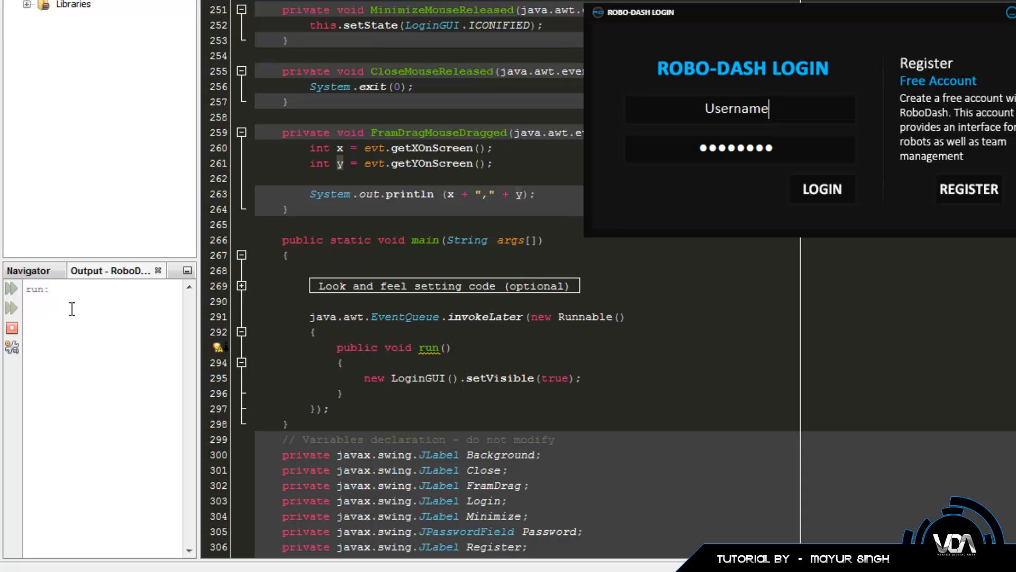
pyautogui.moveTo(107, 338)
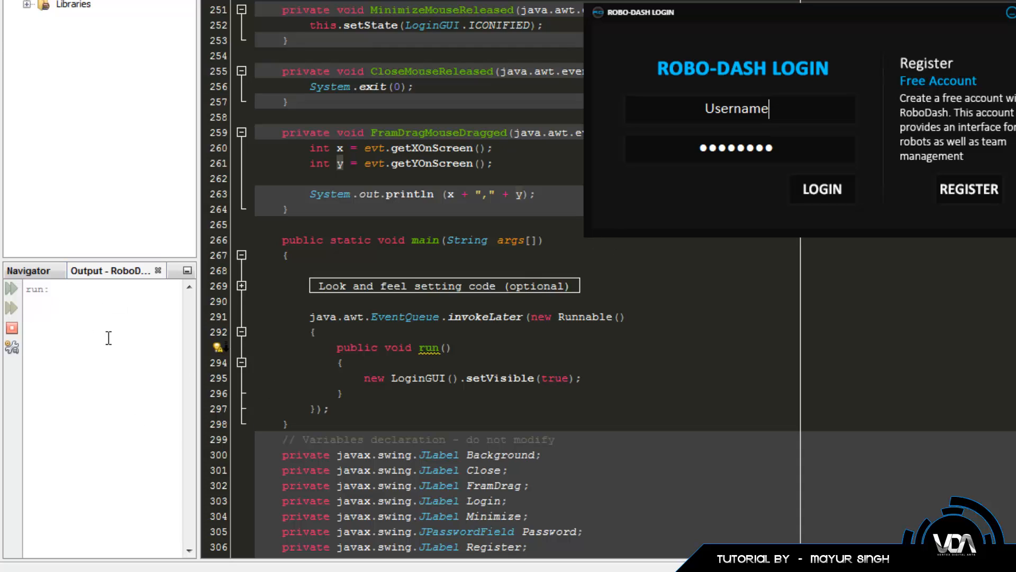
pyautogui.moveTo(326, 123)
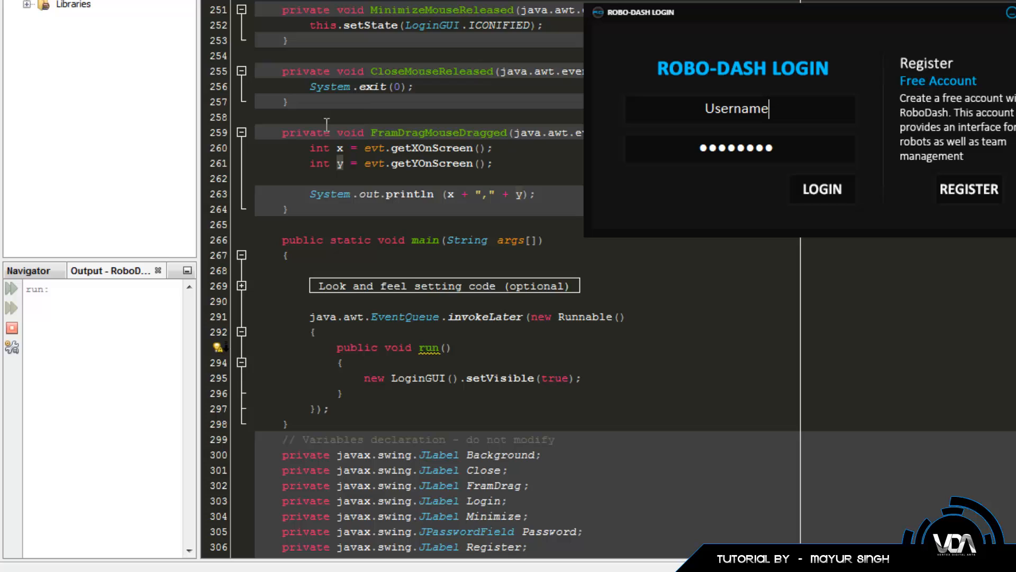
pyautogui.moveTo(491, 104)
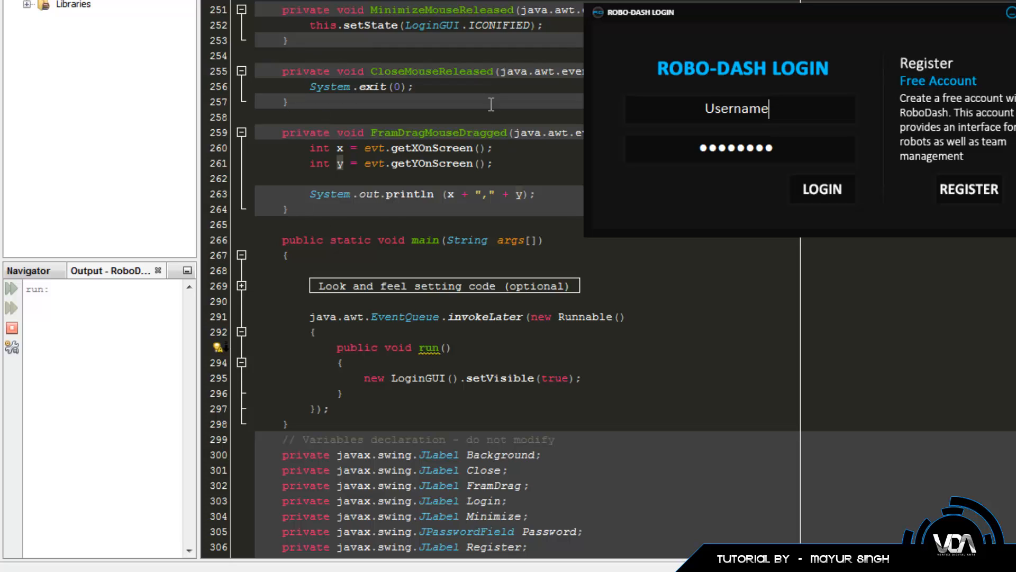
pyautogui.moveTo(661, 73)
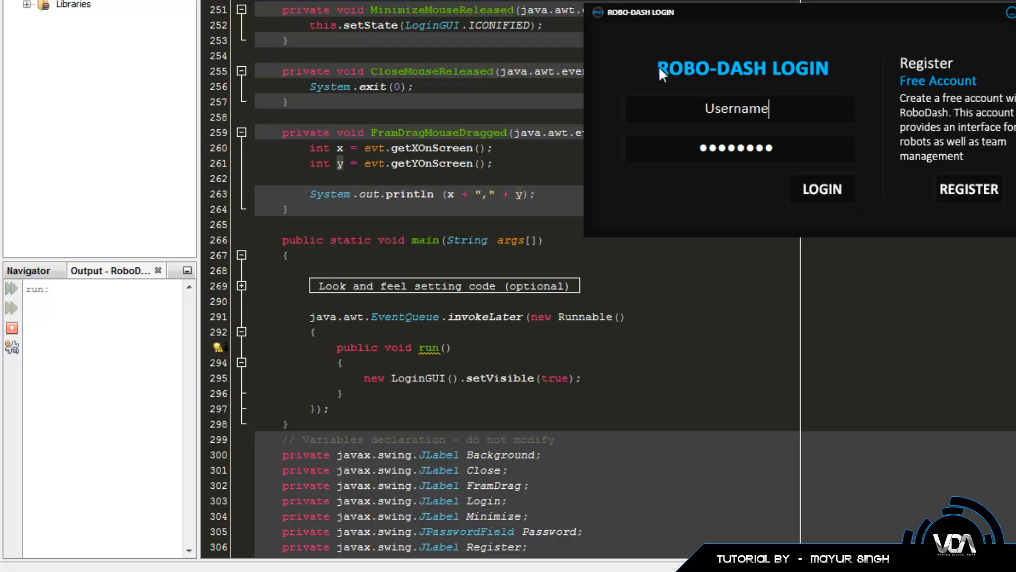
pyautogui.moveTo(702, 25)
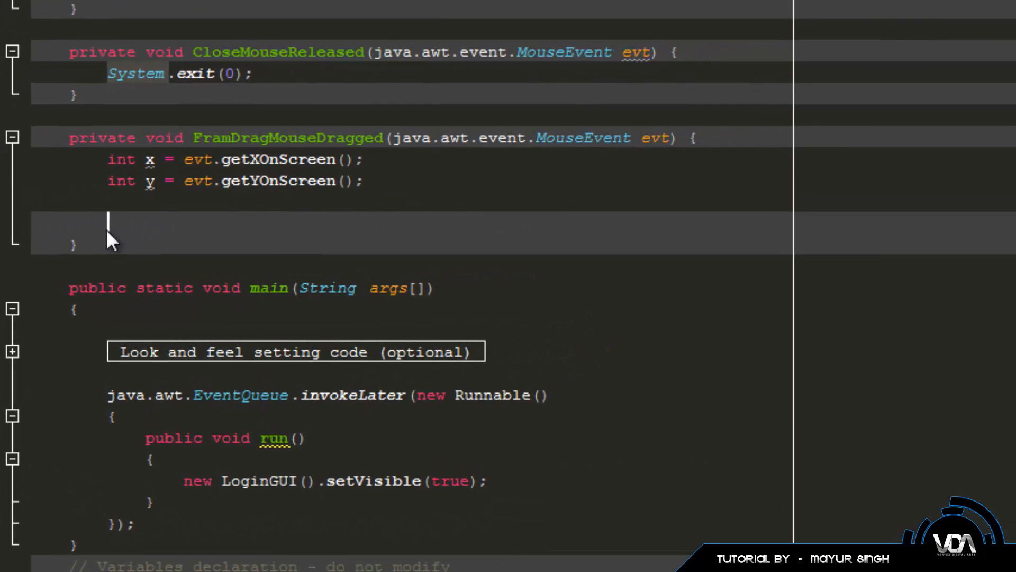
# - Add this.setLocation(x, y); to the FramDrag drag handler
pyautogui.write('this.set')
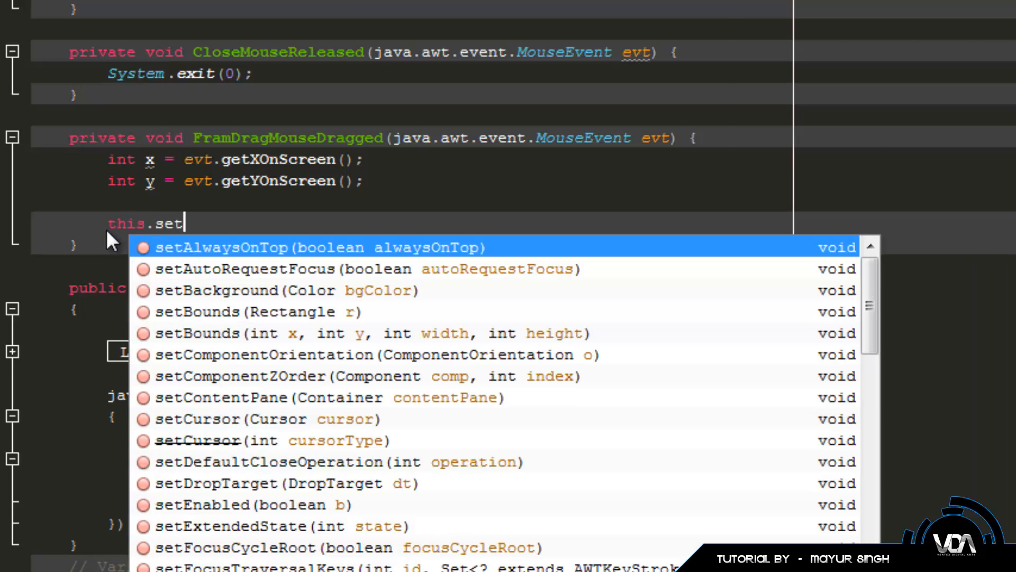
pyautogui.write('Location(x, y);')
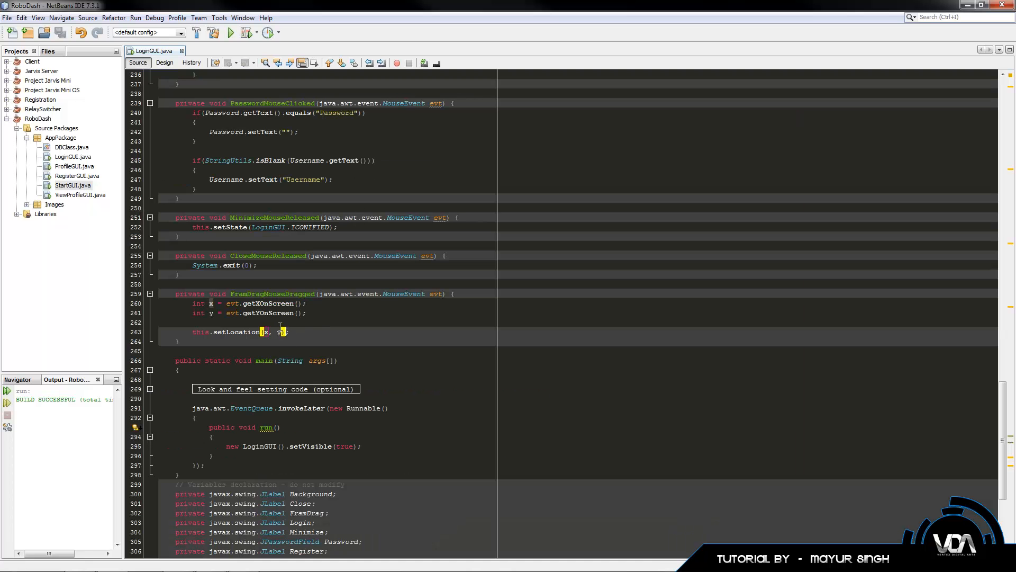
# - Run the project and drag the login window up-left and back right to confirm it moves
pyautogui.click(230, 32)
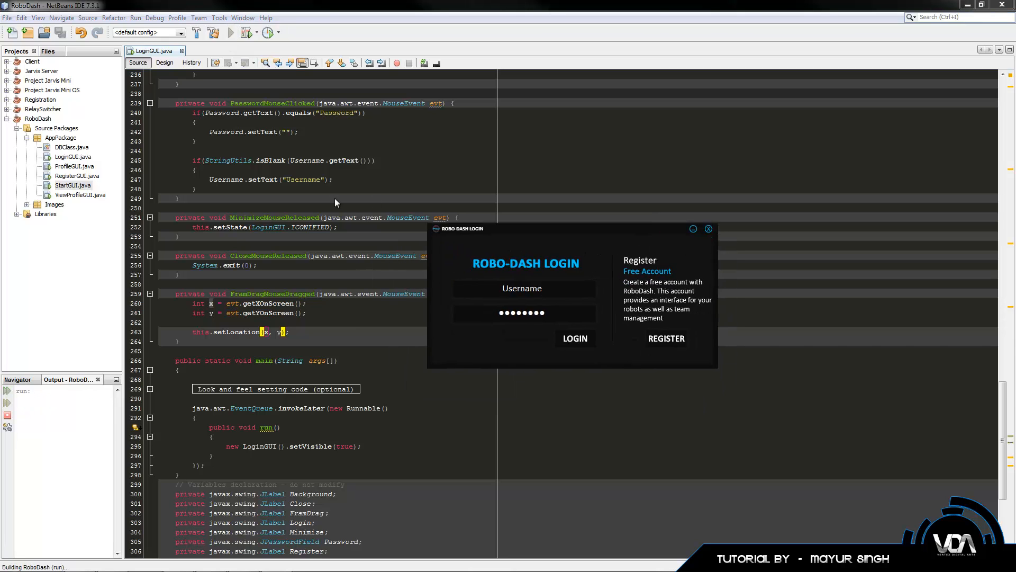
pyautogui.moveTo(526, 228); pyautogui.dragTo(344, 168)
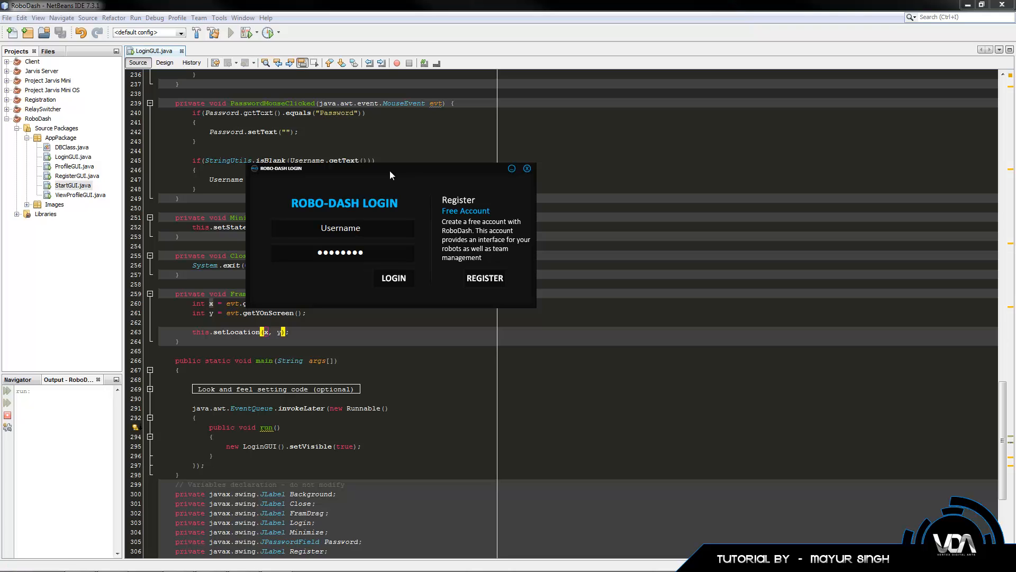
pyautogui.moveTo(343, 168); pyautogui.dragTo(486, 176)
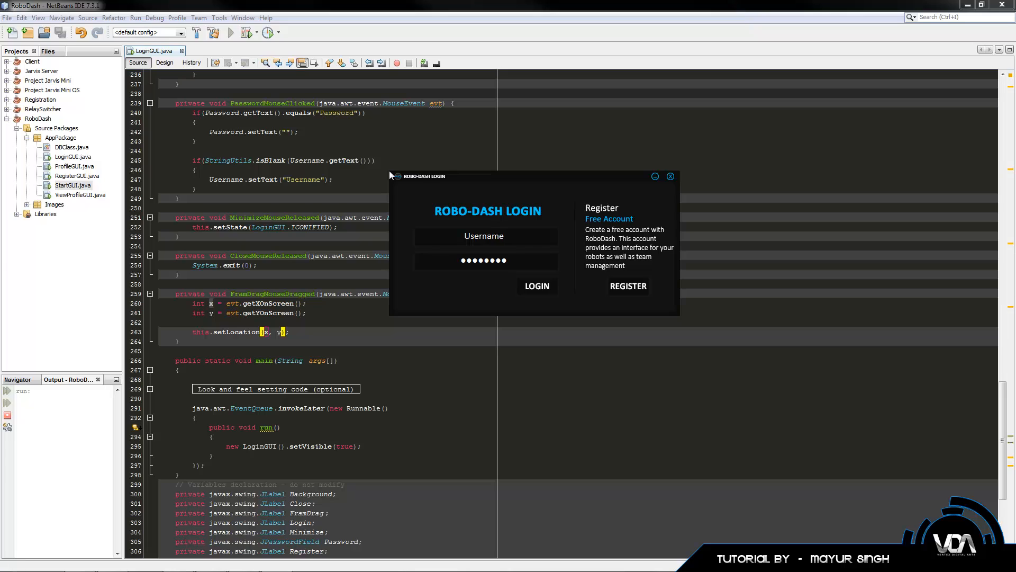
pyautogui.moveTo(490, 196)
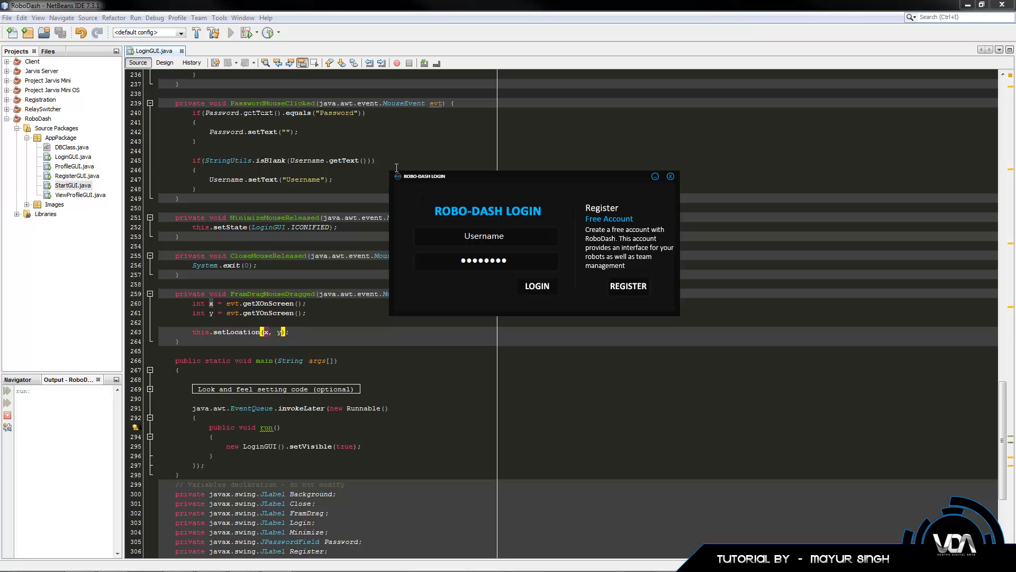
pyautogui.moveTo(396, 185)
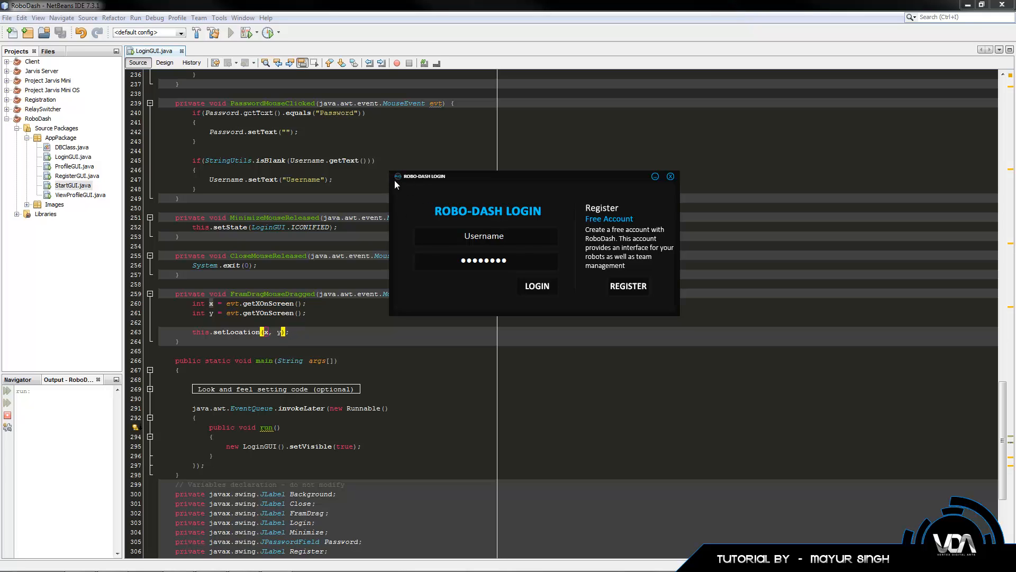
pyautogui.moveTo(389, 176)
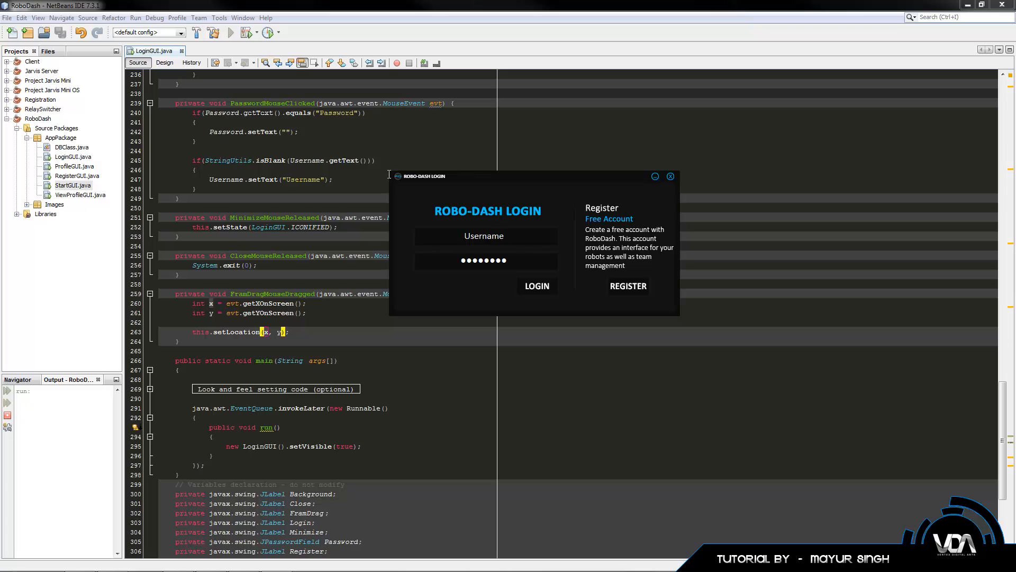
pyautogui.moveTo(393, 178)
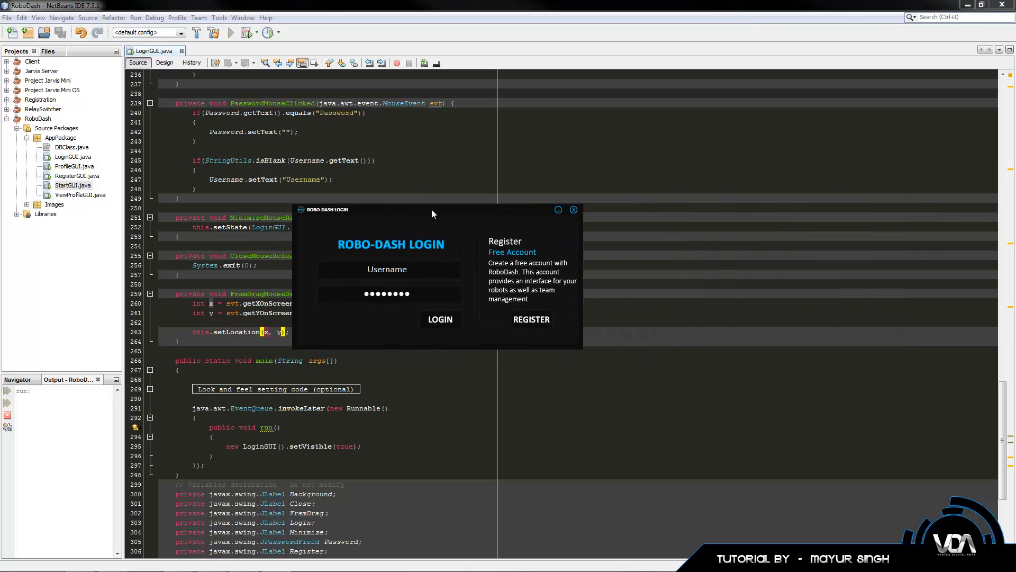
pyautogui.click(573, 209)
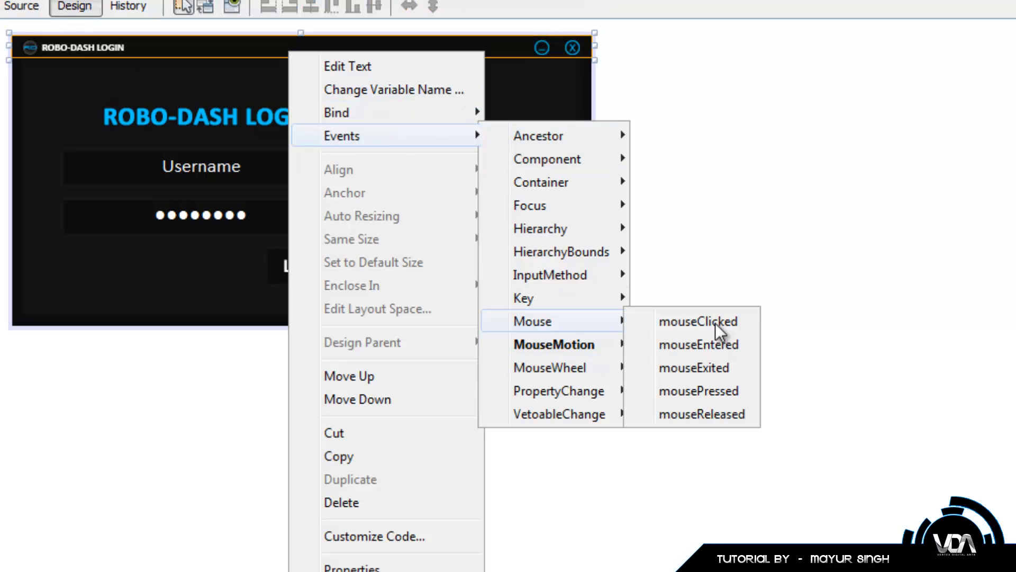
# - Generate an empty FramDragMousePressed handler and place the cursor inside it
pyautogui.click(698, 321)
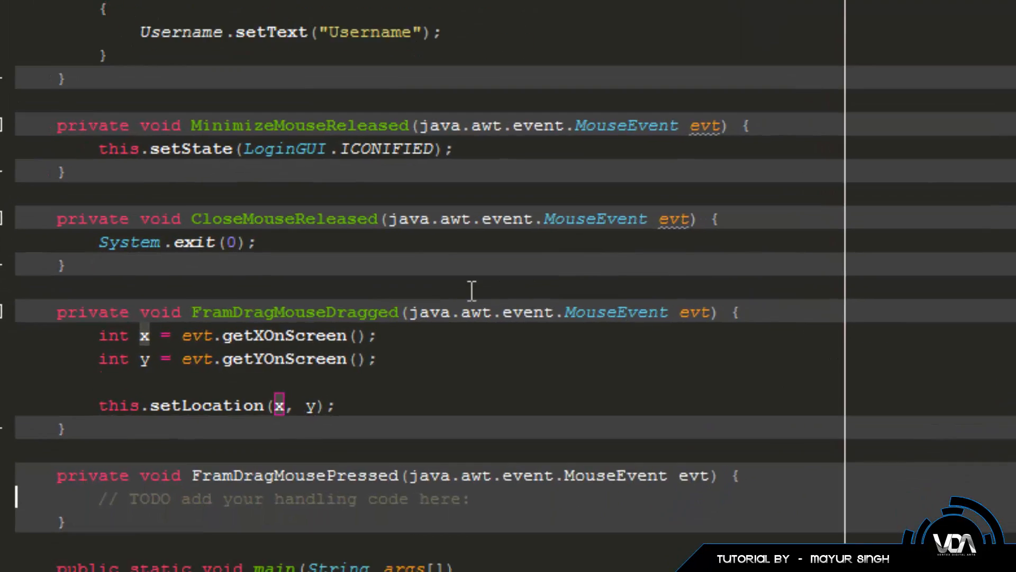
pyautogui.scroll(-3)
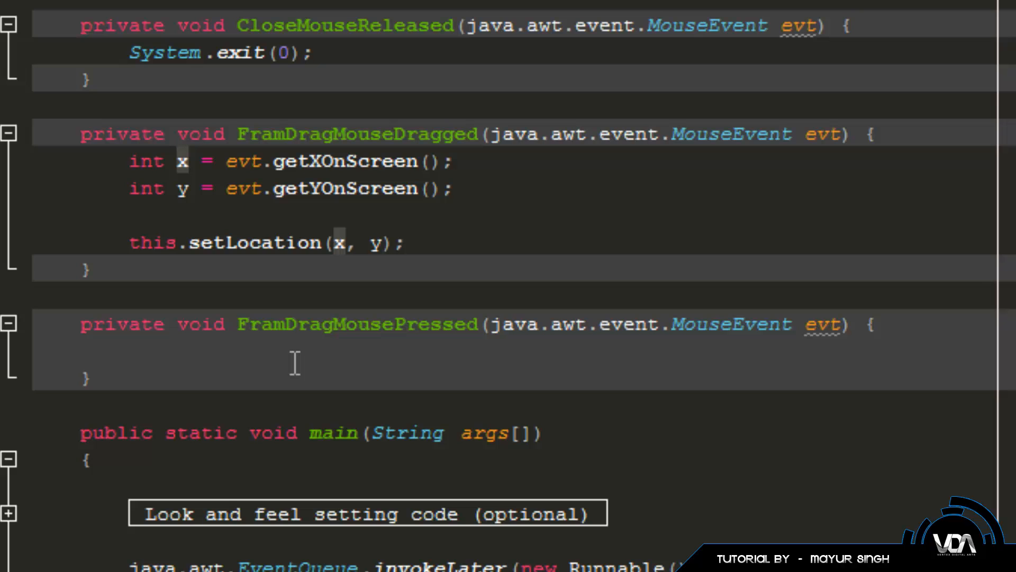
pyautogui.click(130, 349)
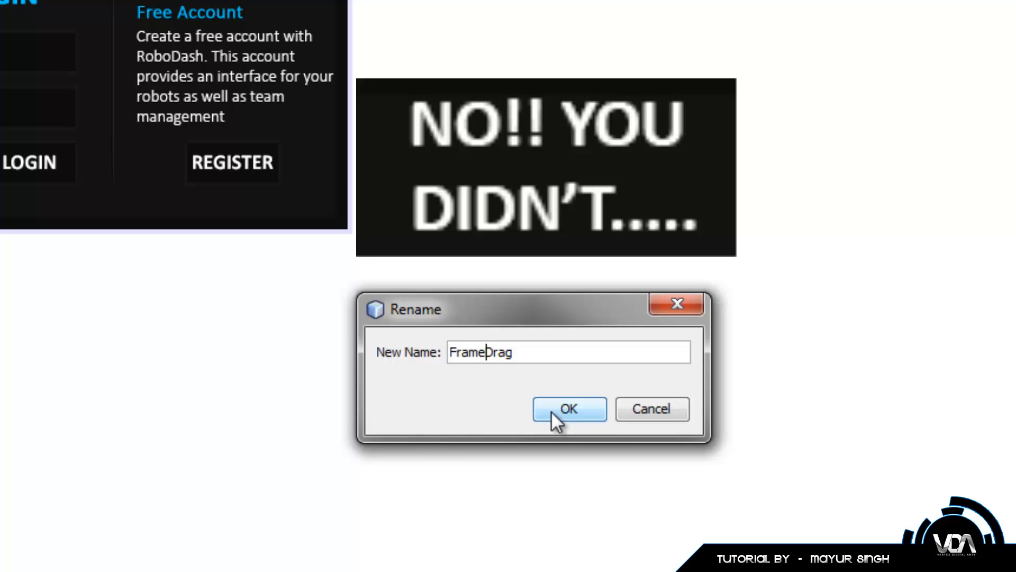
# - Confirm the new variable name FrameDrag for the label
pyautogui.click(569, 409)
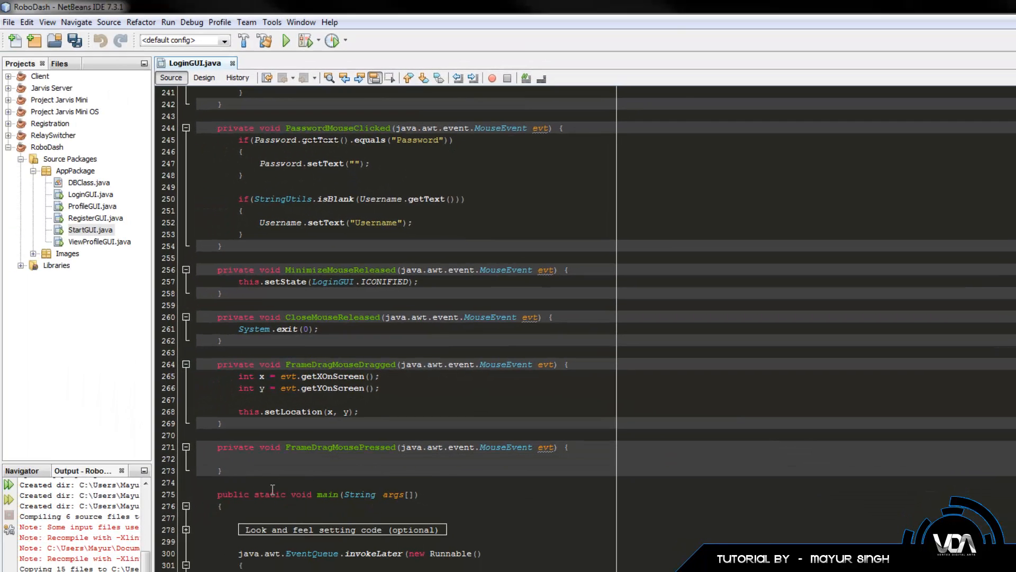
pyautogui.click(239, 459)
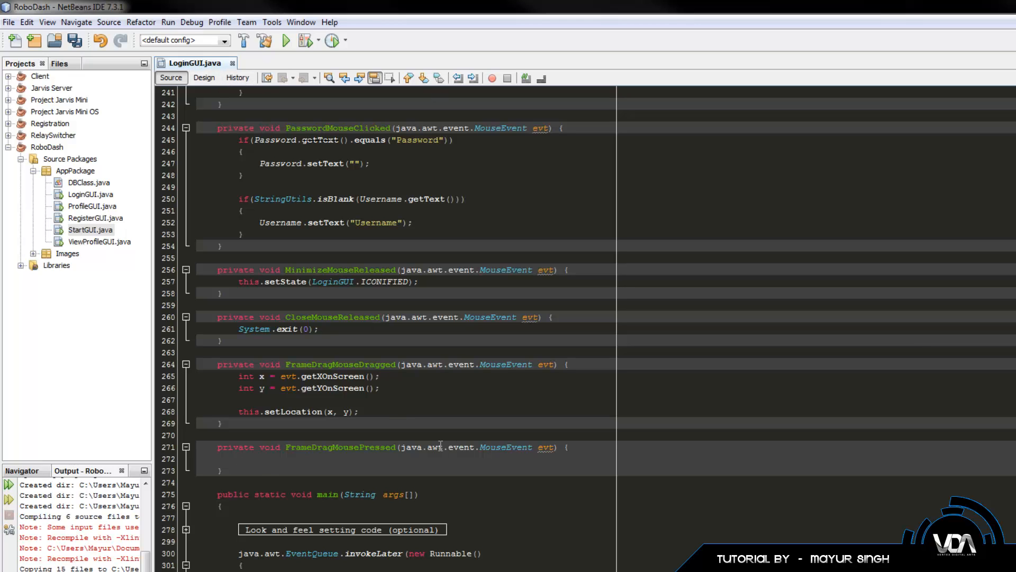
pyautogui.click(240, 459)
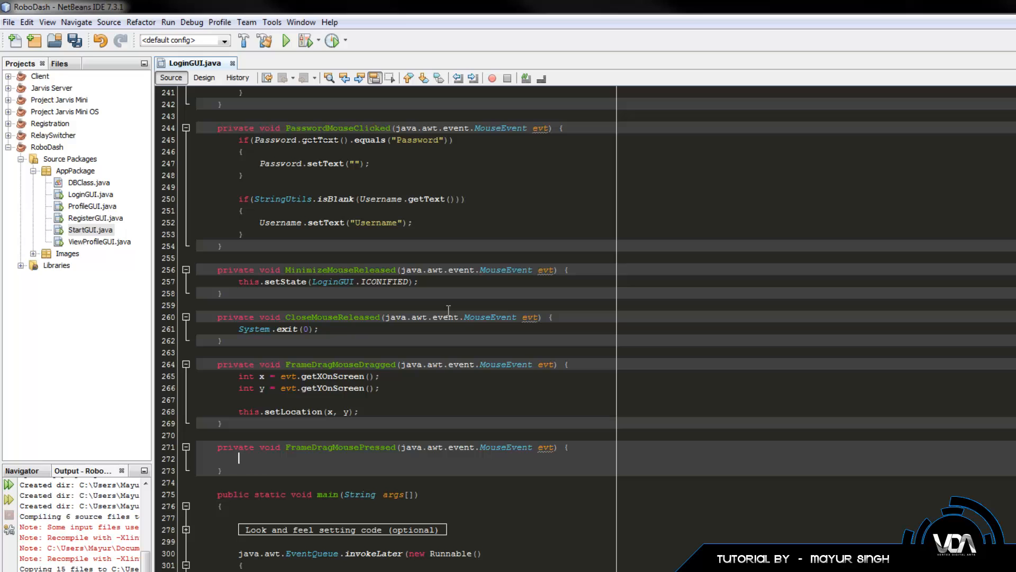
pyautogui.moveTo(476, 17)
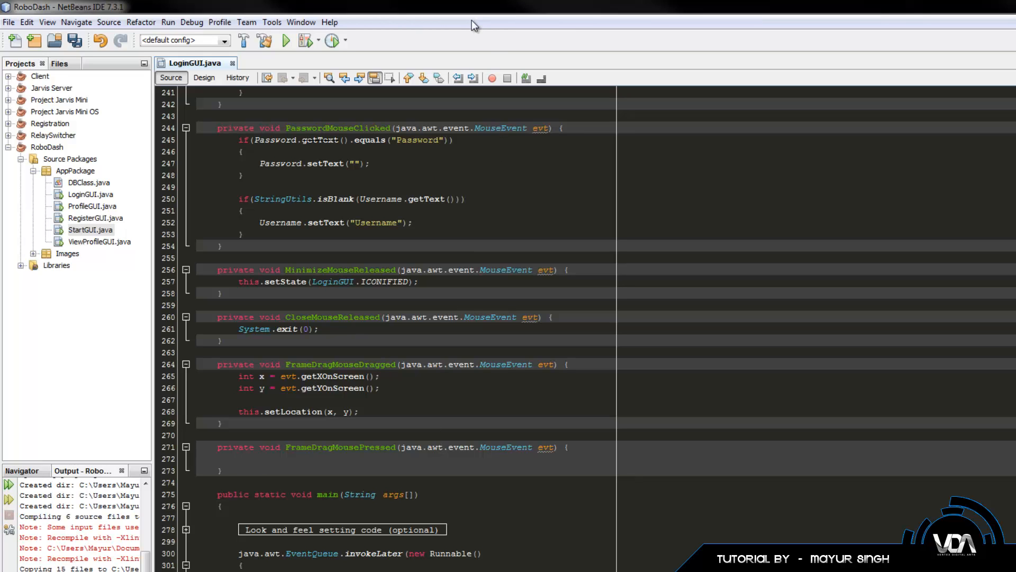
pyautogui.click(240, 459)
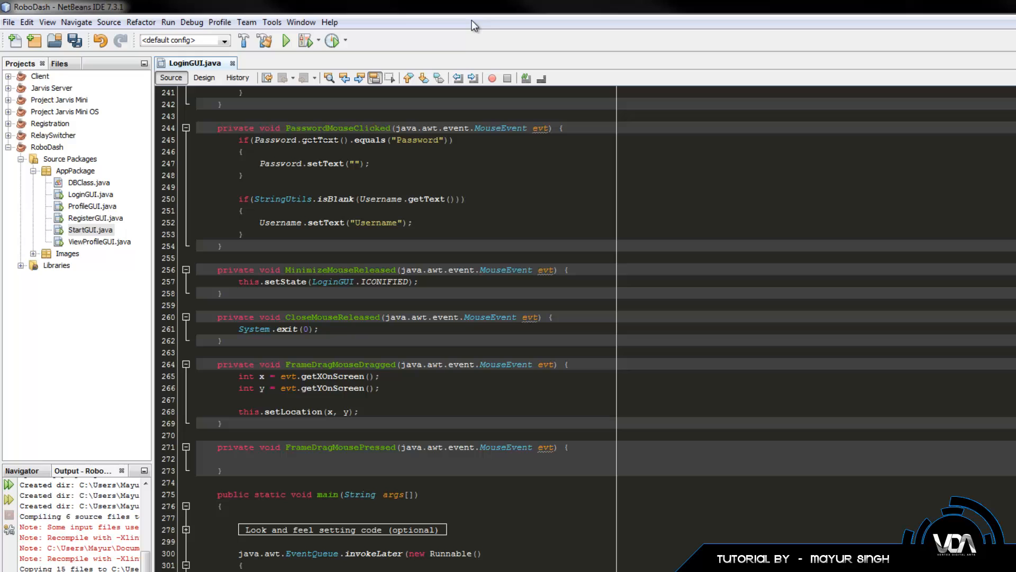
pyautogui.click(240, 458)
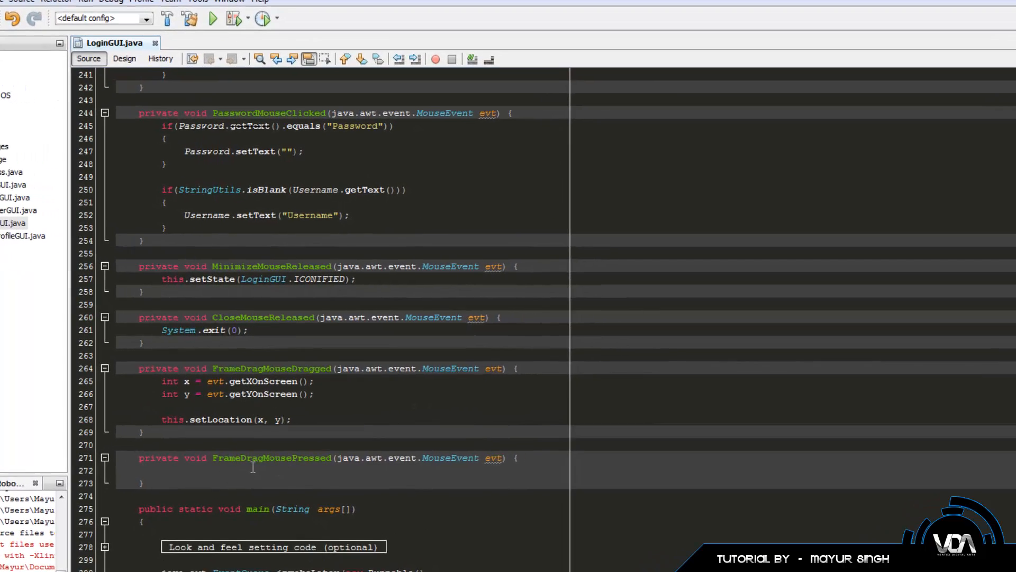
# - Return to Design view and select the FrameDrag label along the form's top
pyautogui.click(100, 52)
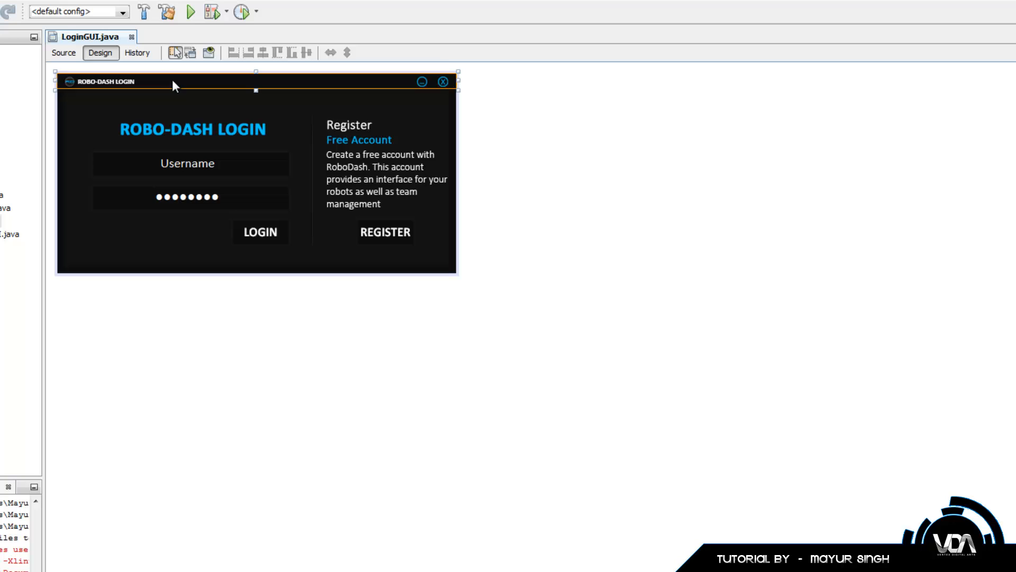
pyautogui.moveTo(304, 83)
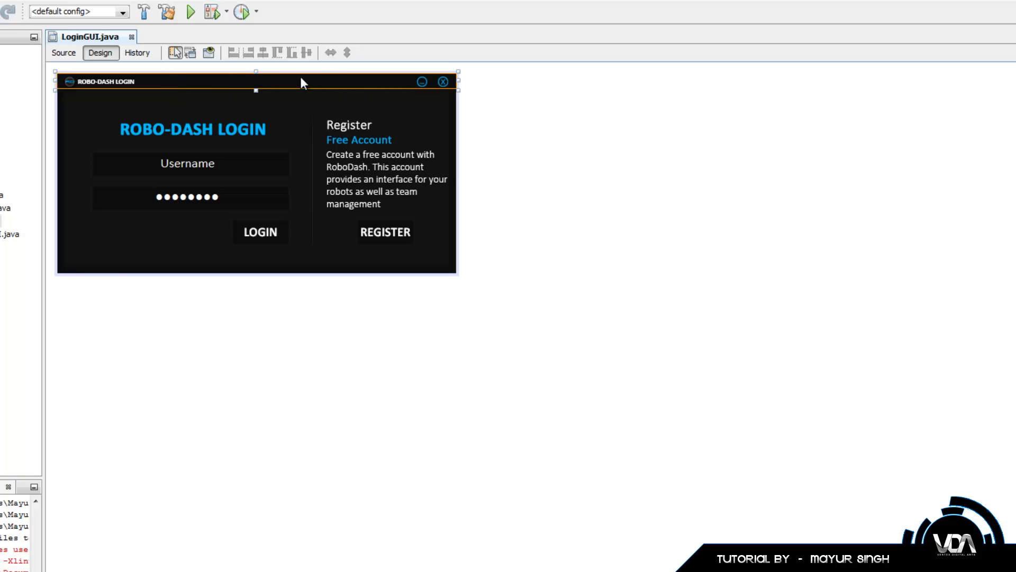
pyautogui.moveTo(206, 176)
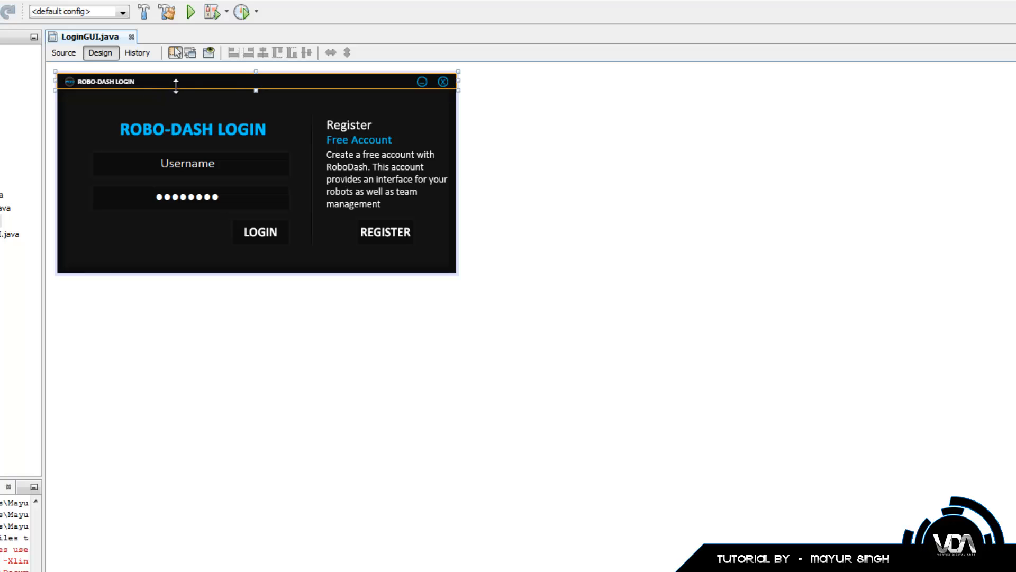
pyautogui.click(138, 63)
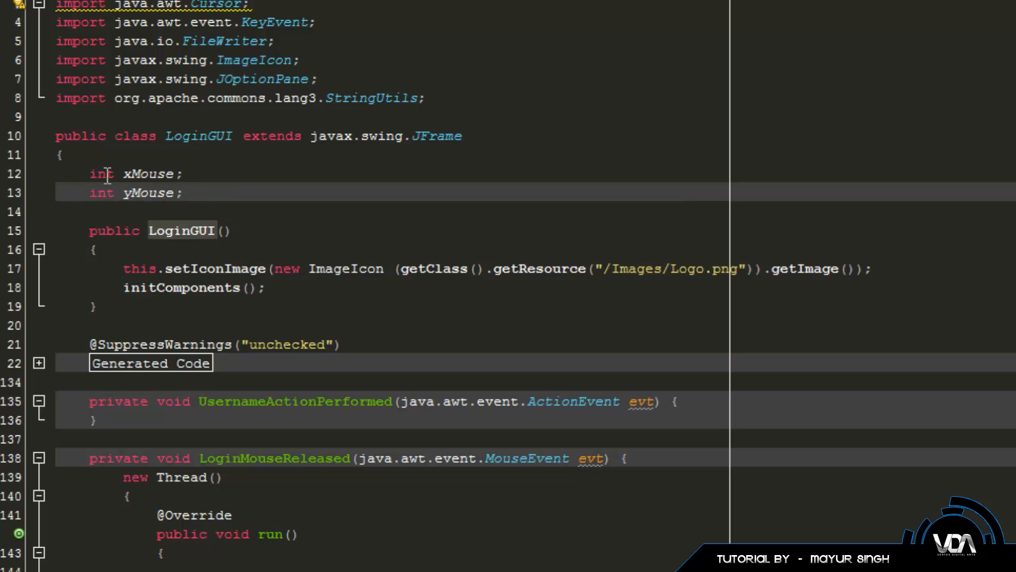
# - In FrameDragMousePressed, set xMouse = evt.getX() and yMouse = evt.getY()
pyautogui.click(183, 193)
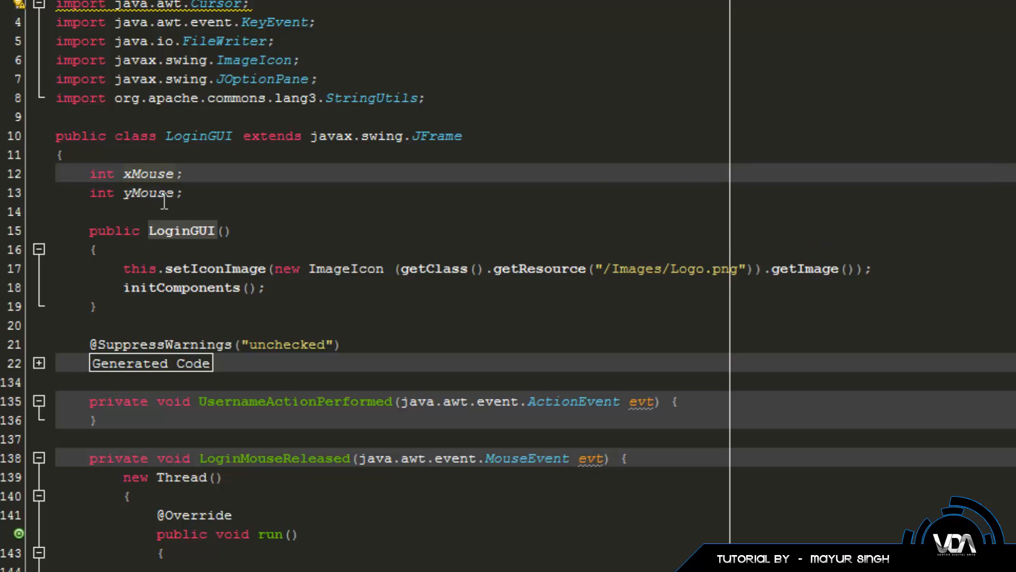
pyautogui.scroll(-3)
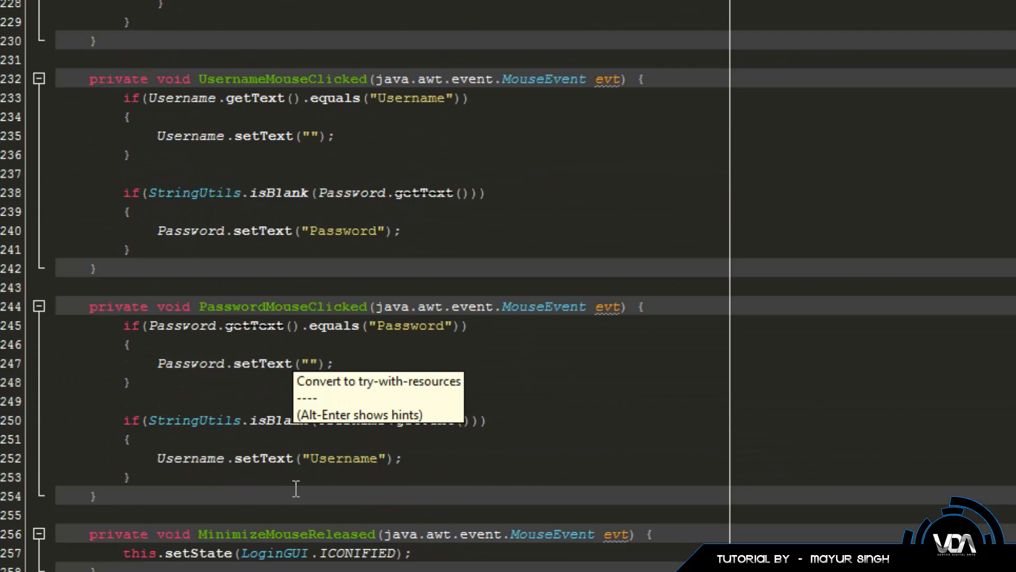
pyautogui.scroll(-3)
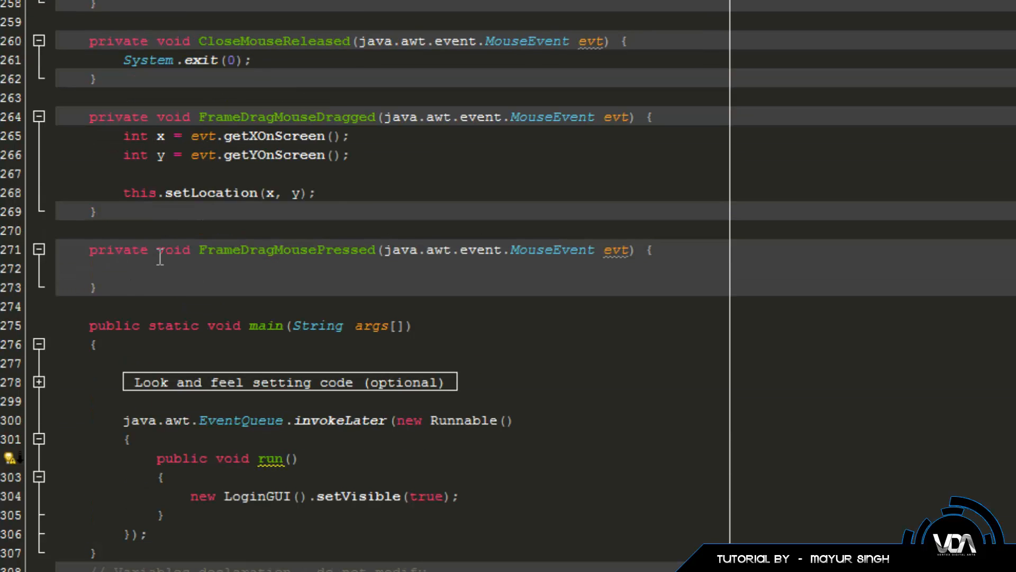
pyautogui.write('xMouse =')
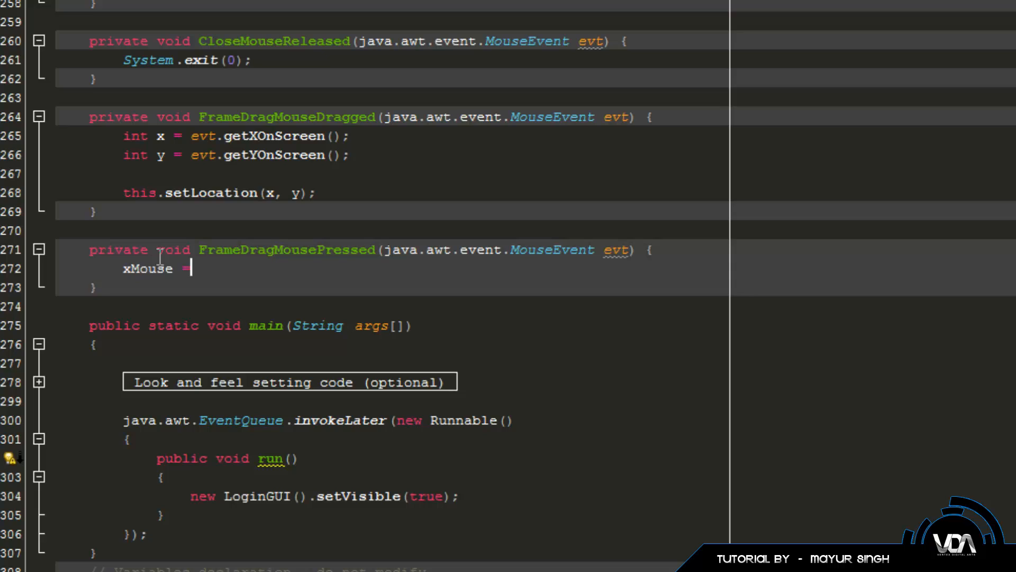
pyautogui.write('rvt')
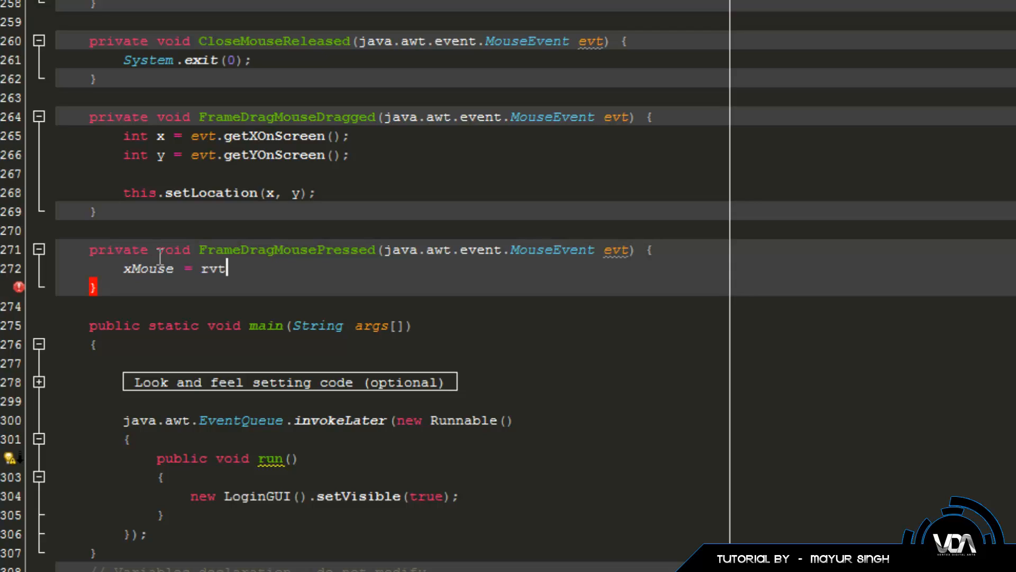
pyautogui.press('BackSpace')
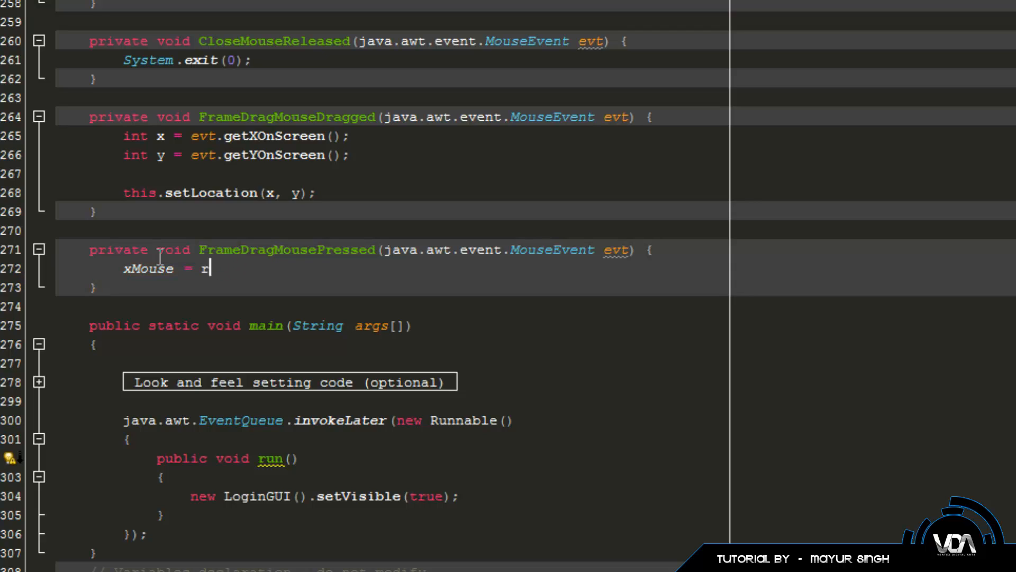
pyautogui.write('evt.getX();')
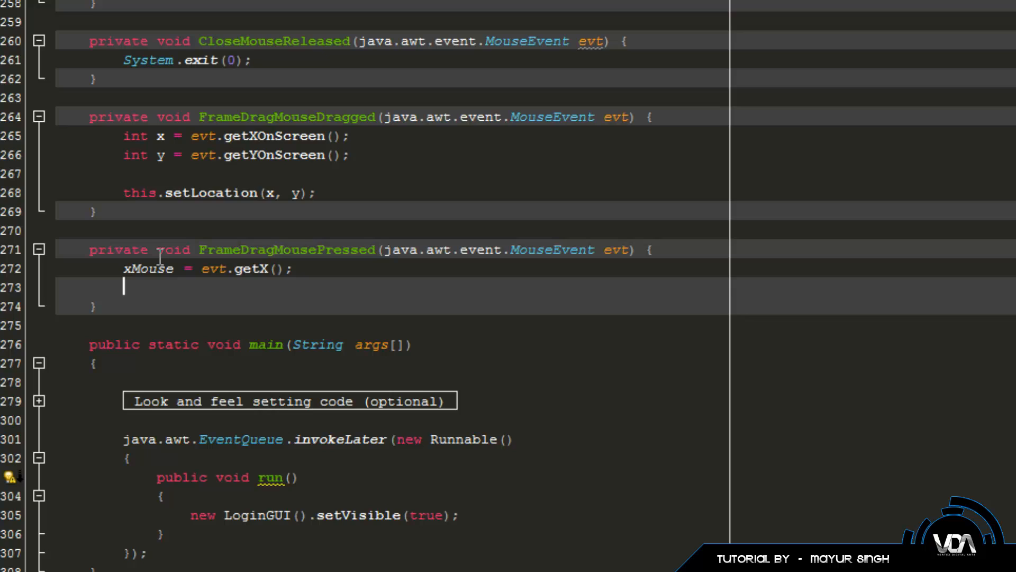
pyautogui.write('yMouse.g')
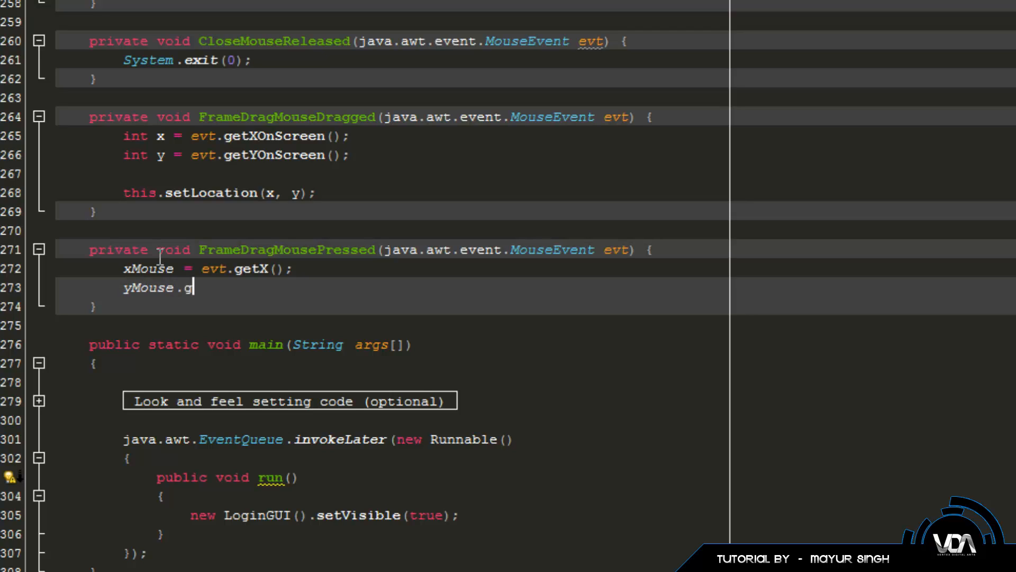
pyautogui.write('=')
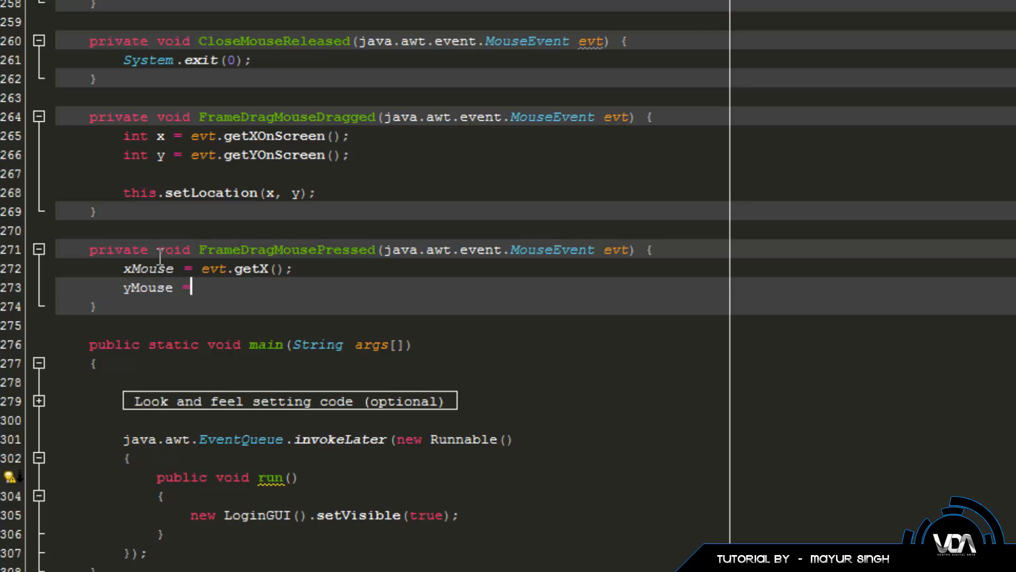
pyautogui.write('evt.getY();')
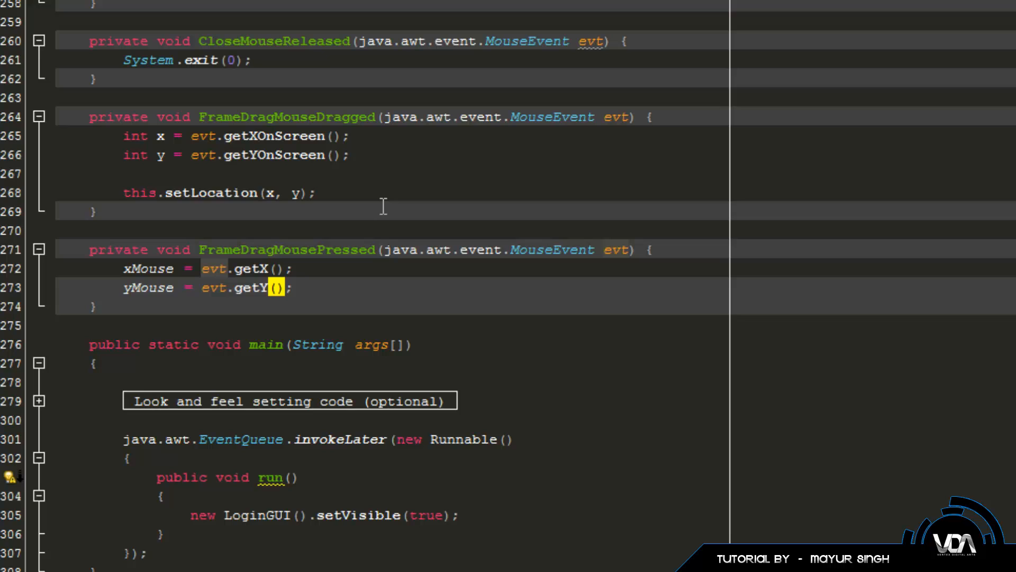
pyautogui.scroll(-3)
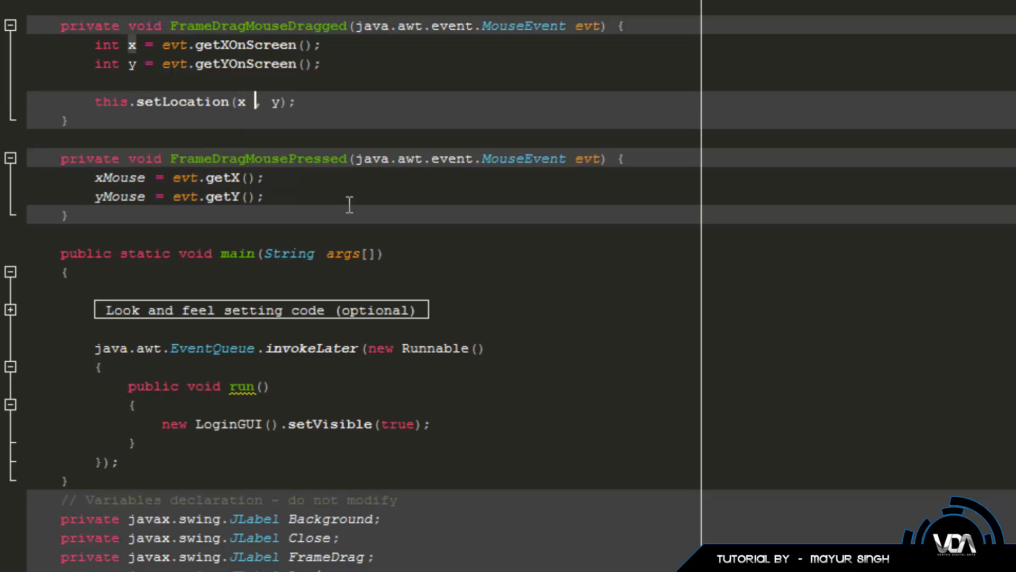
# - Change the drag handler's call to setLocation(x - xMouse, y - yMouse)
pyautogui.write('- xM')
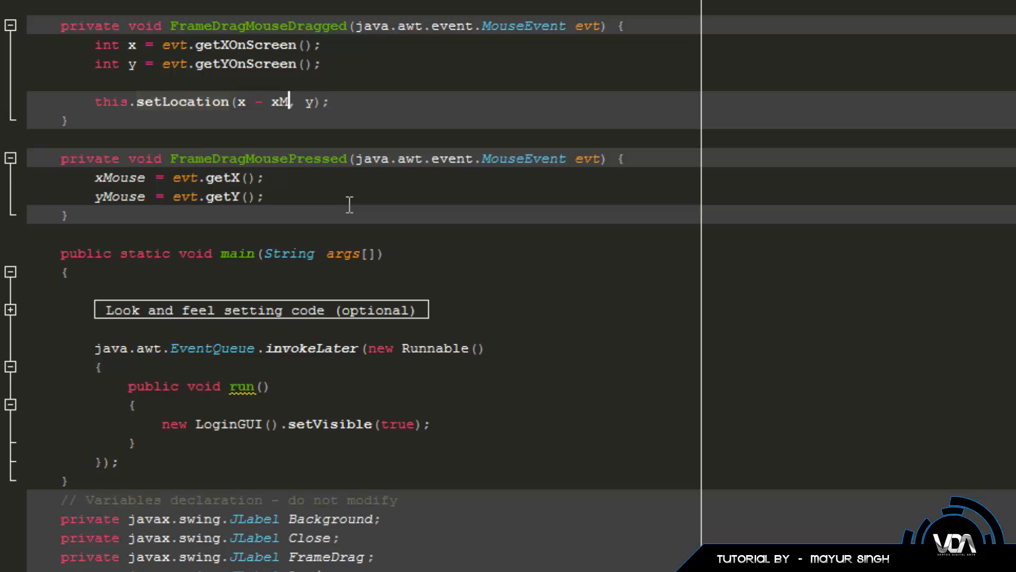
pyautogui.write('ouse')
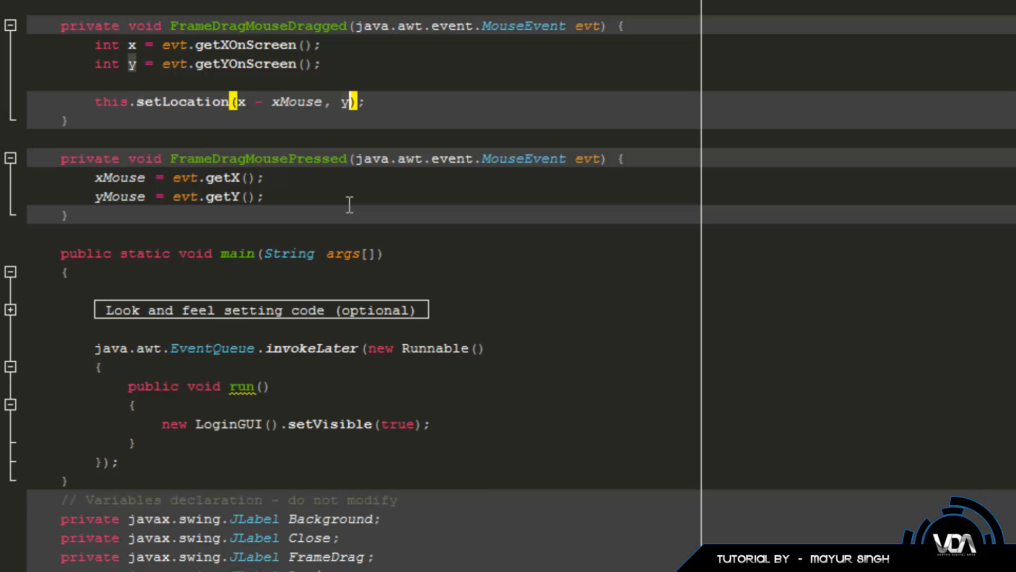
pyautogui.write('- yMouse')
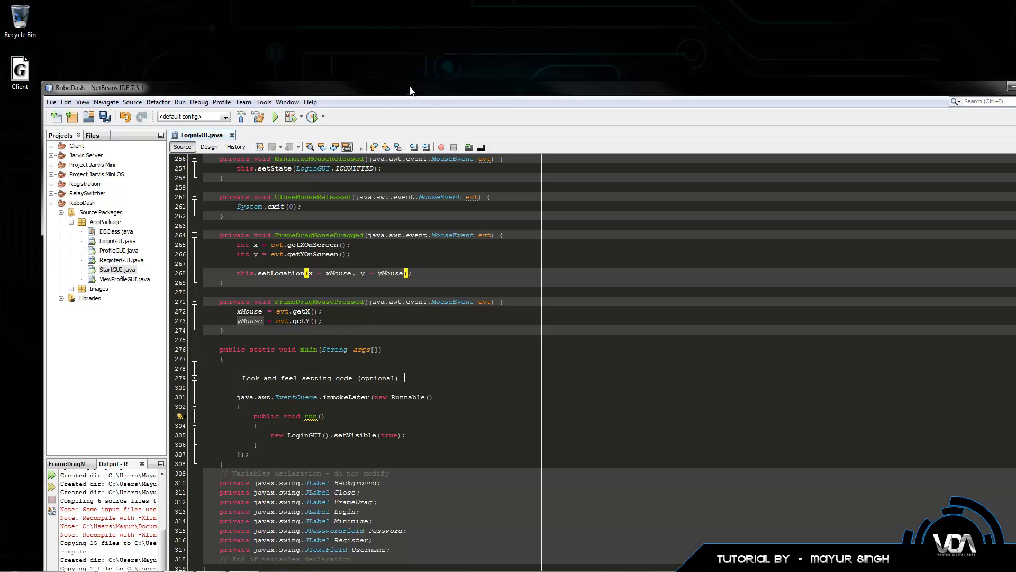
pyautogui.moveTo(415, 86)
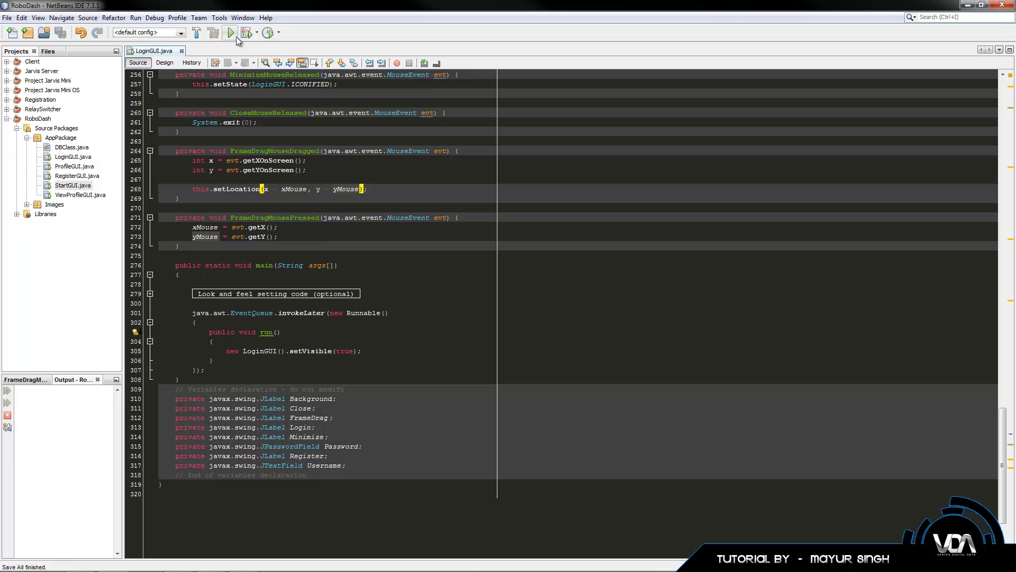
# - Run RoboDash and drag the ROBO-DASH LOGIN window to a new screen position
pyautogui.click(230, 32)
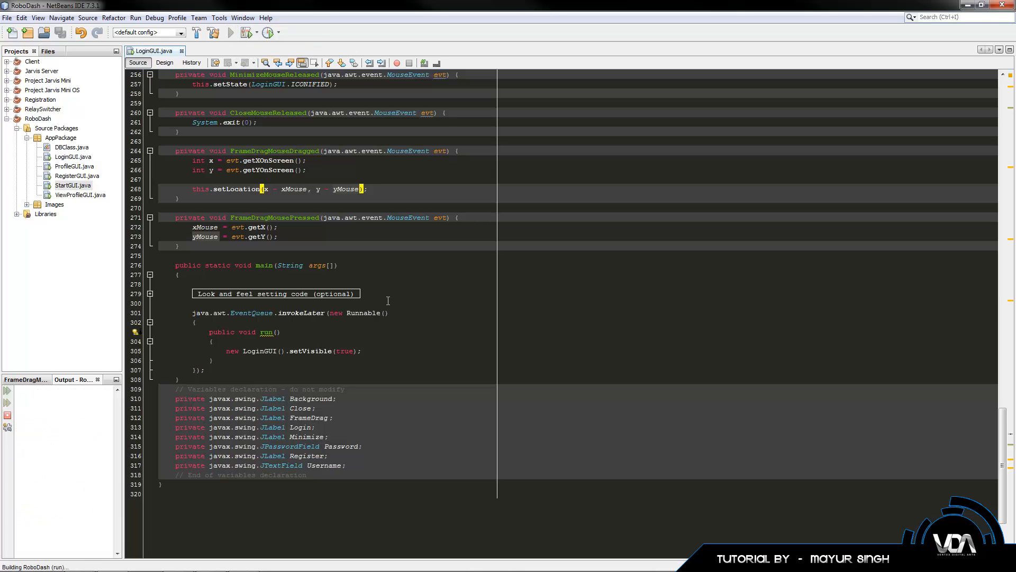
pyautogui.click(231, 32)
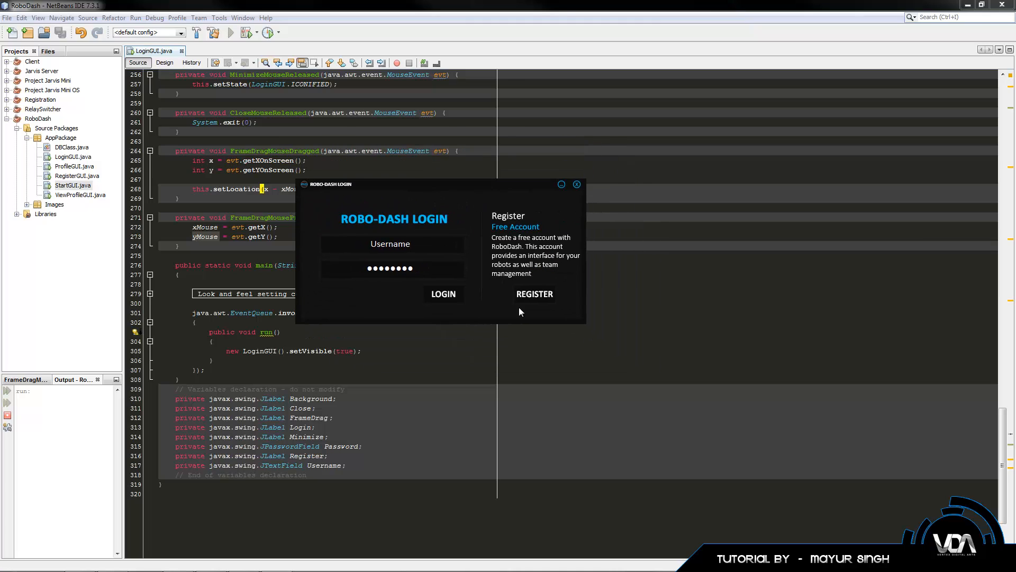
pyautogui.moveTo(522, 260)
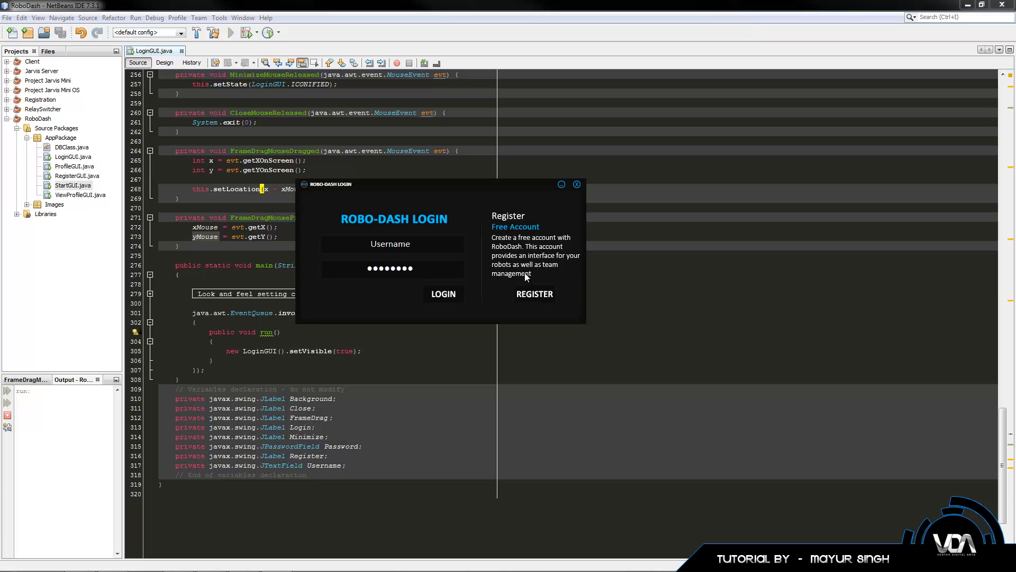
pyautogui.click(392, 244)
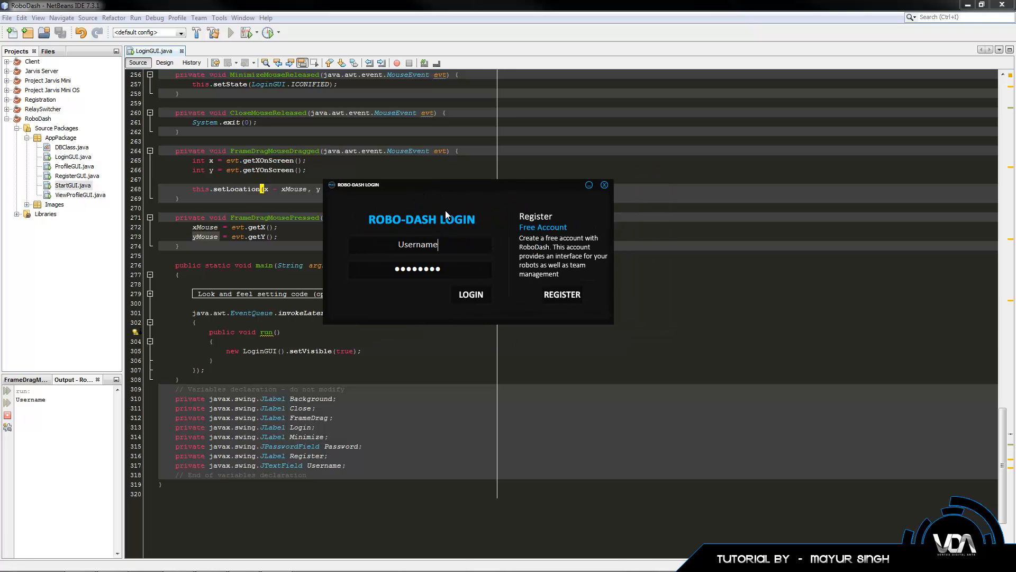
pyautogui.moveTo(469, 206)
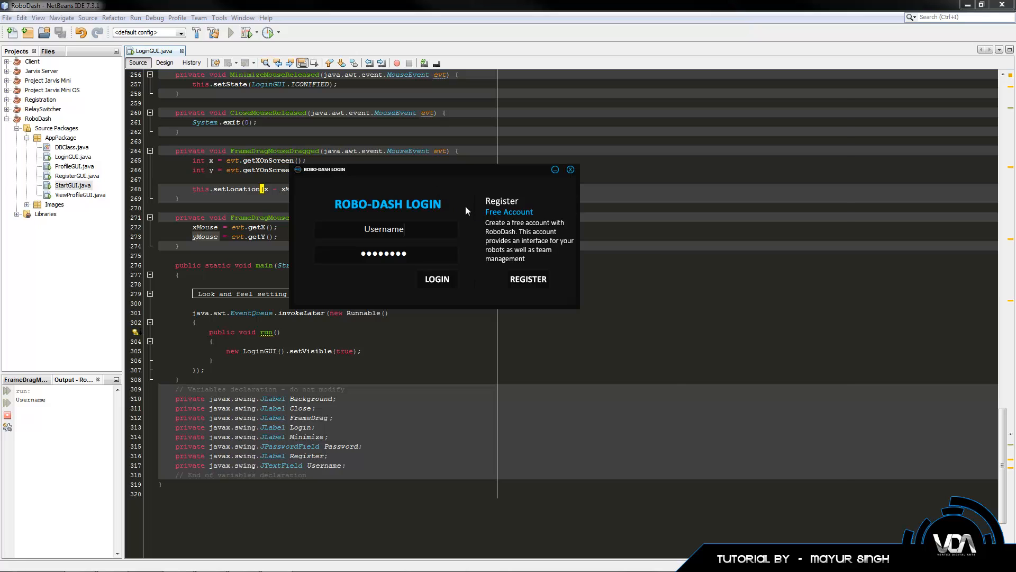
# - Log in to the RoboDash home dashboard, then close the application window
pyautogui.click(436, 280)
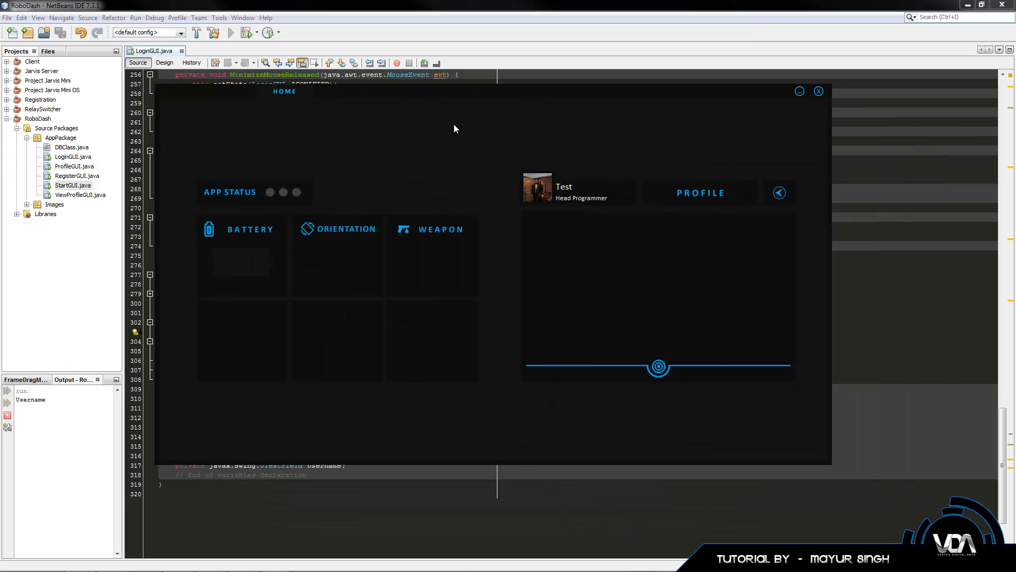
pyautogui.moveTo(480, 148)
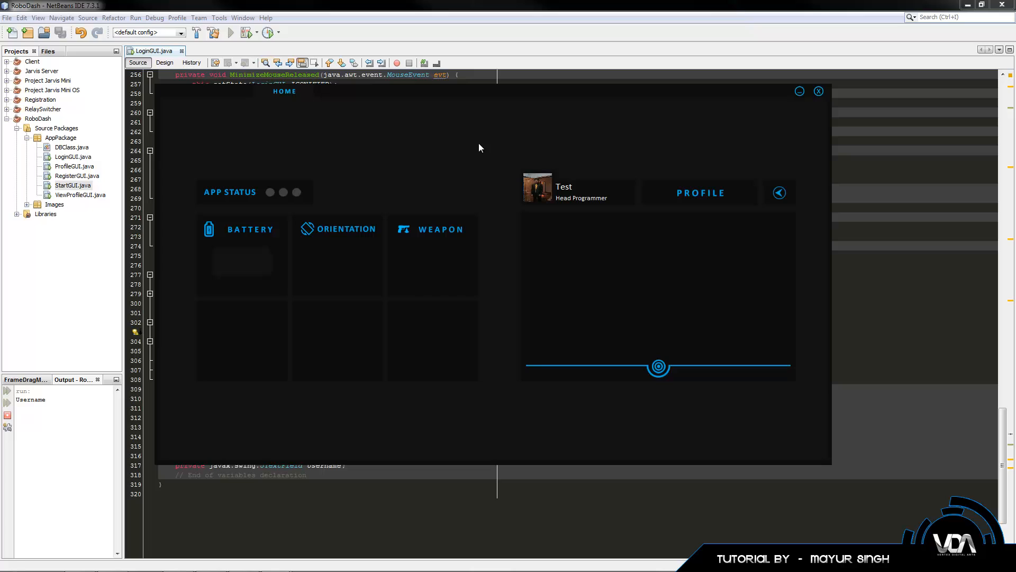
pyautogui.moveTo(545, 143)
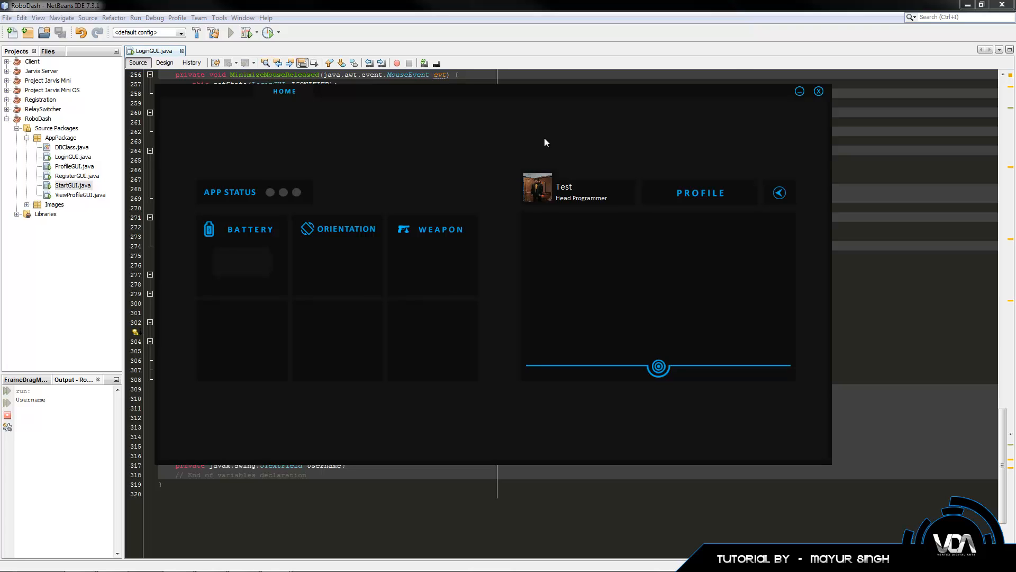
pyautogui.moveTo(540, 197)
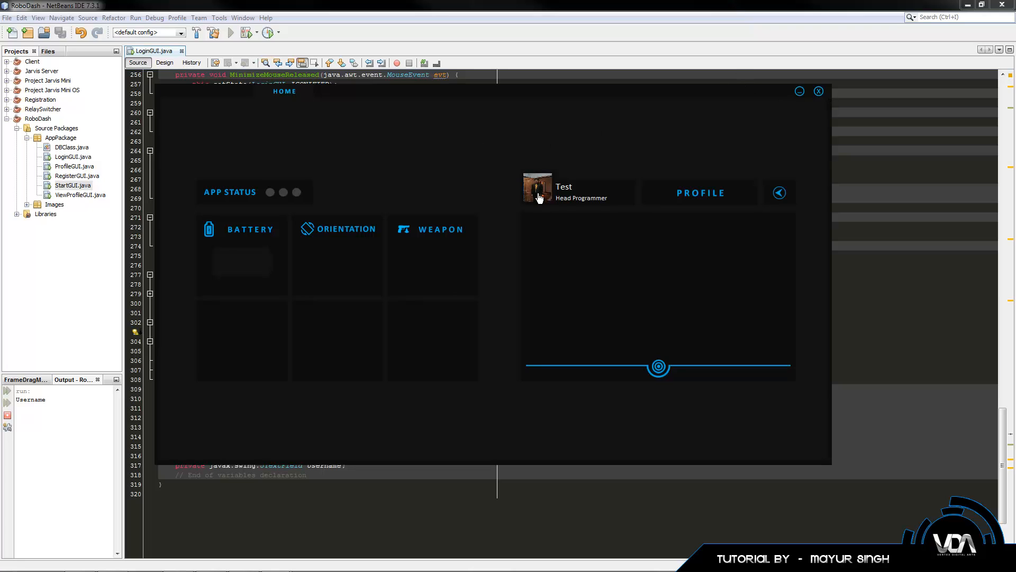
pyautogui.click(819, 91)
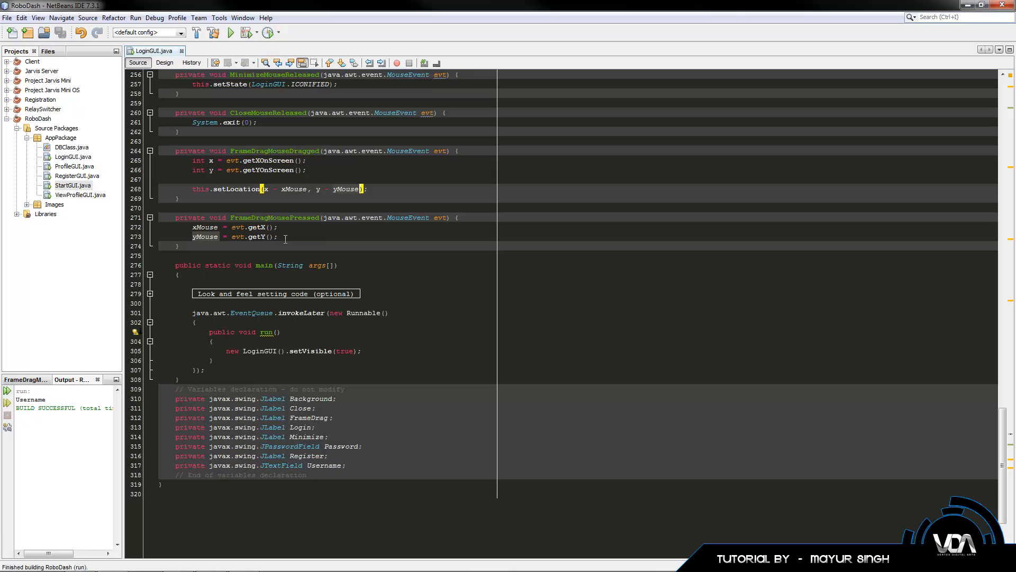
pyautogui.click(164, 62)
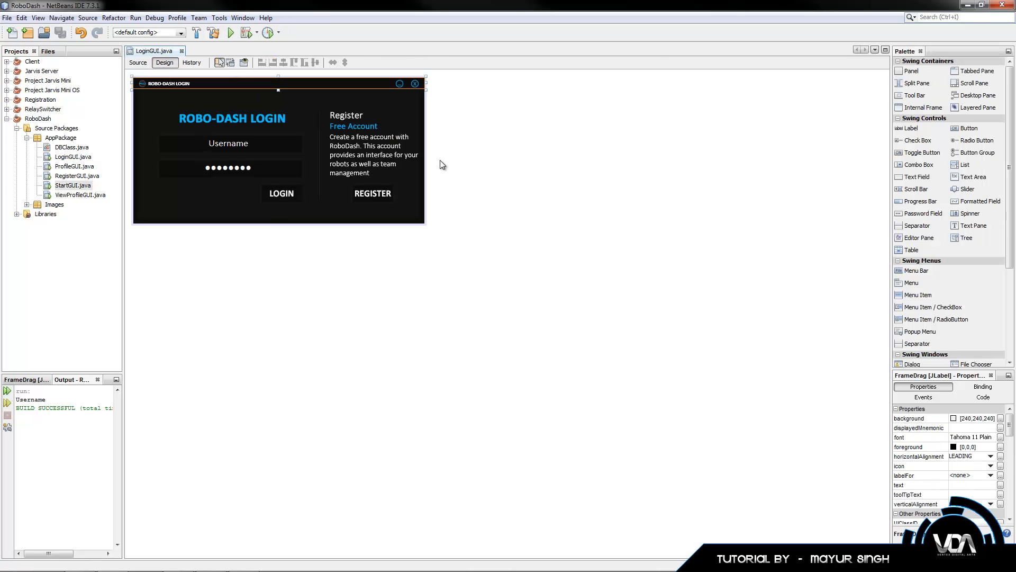
pyautogui.click(137, 63)
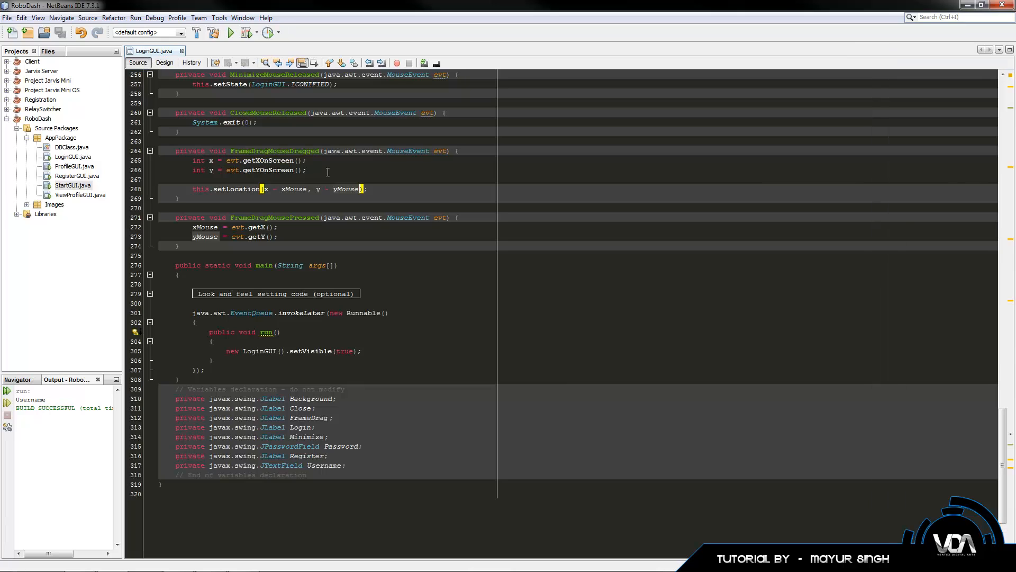